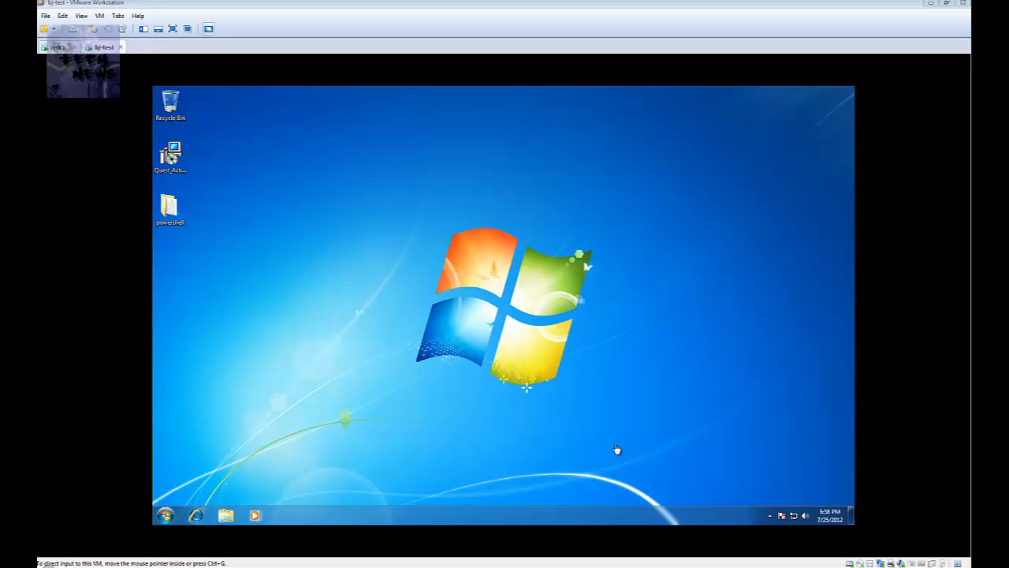
pyautogui.moveTo(353, 249)
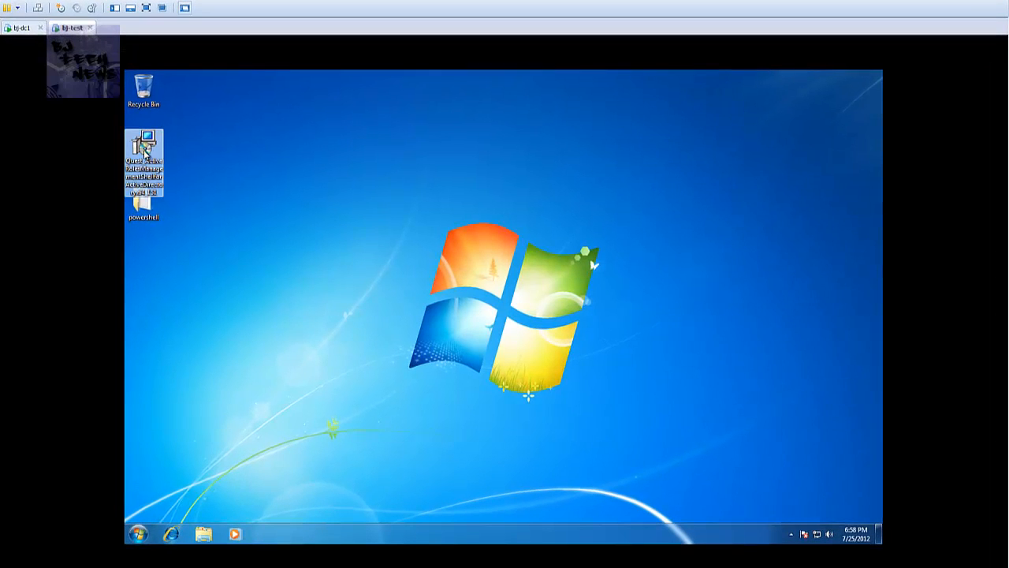
pyautogui.moveTo(181, 175)
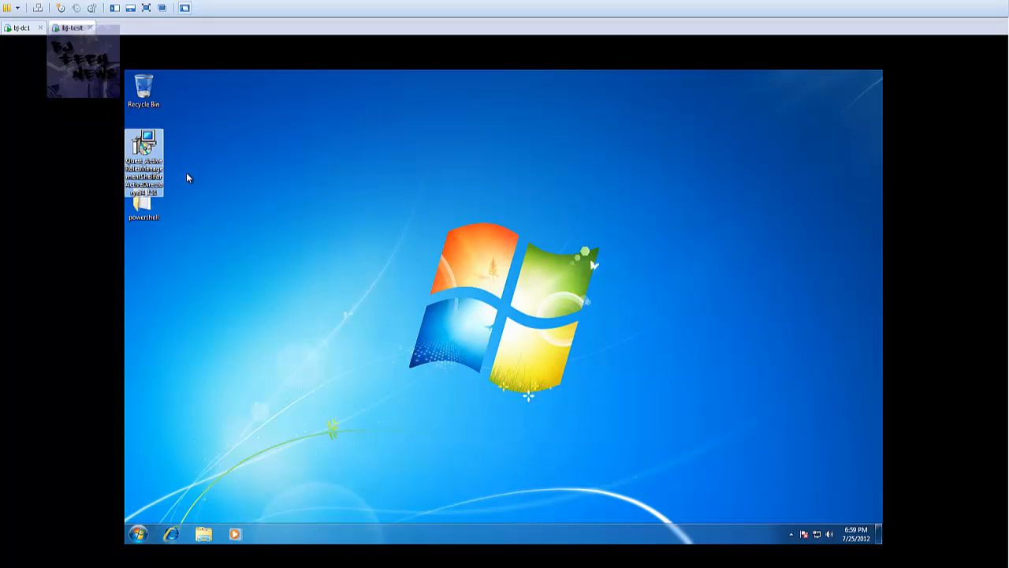
# Launch Windows PowerShell ISE as administrator from the Windows 7 Start menu
pyautogui.click(138, 534)
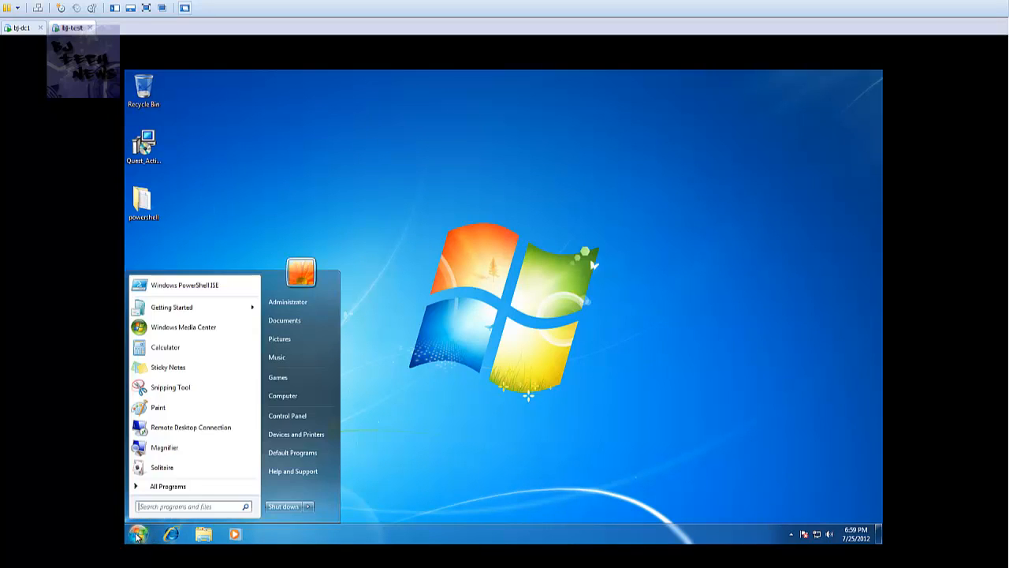
pyautogui.moveTo(168, 486)
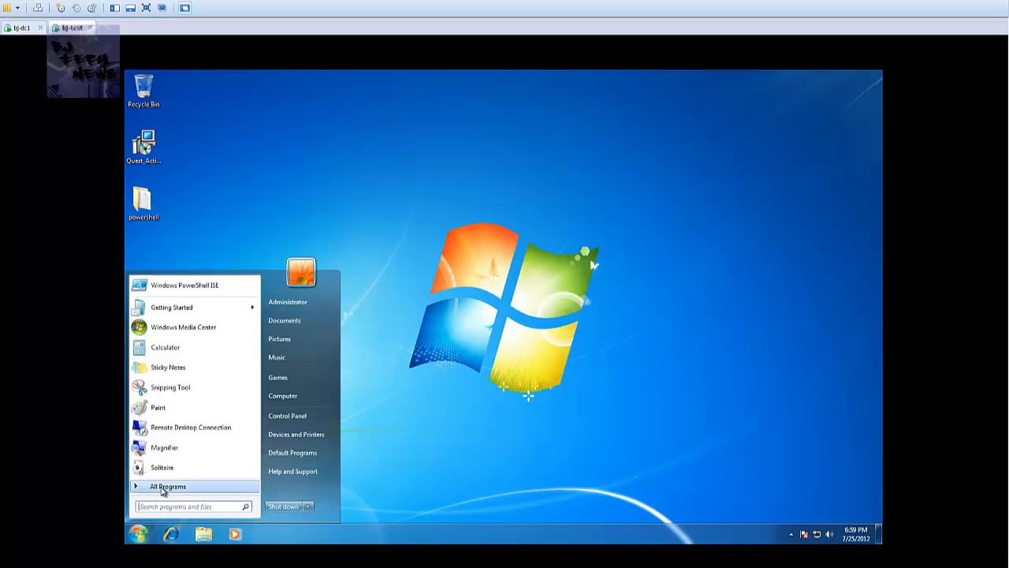
pyautogui.click(167, 485)
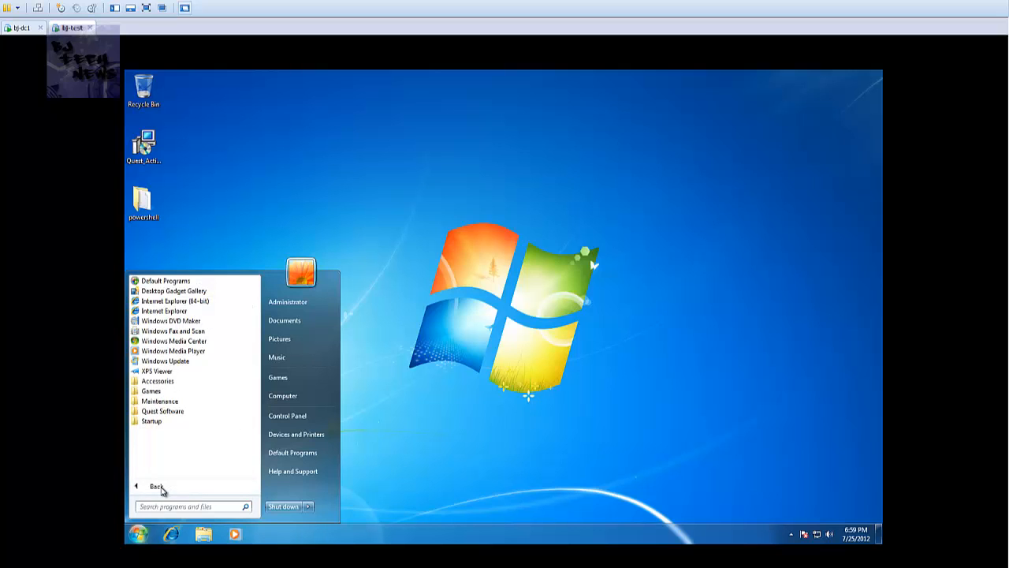
pyautogui.click(156, 485)
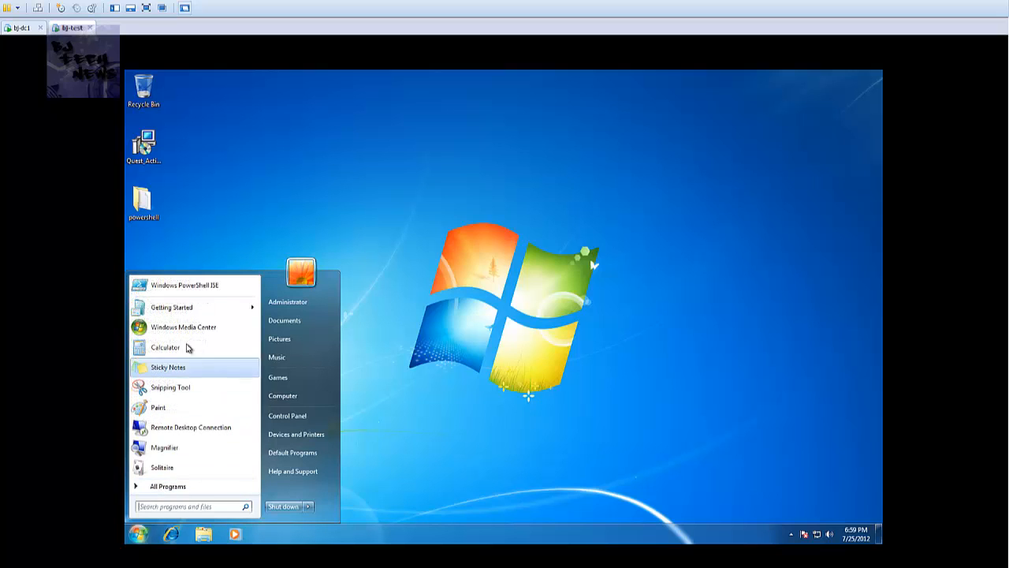
pyautogui.moveTo(171, 307)
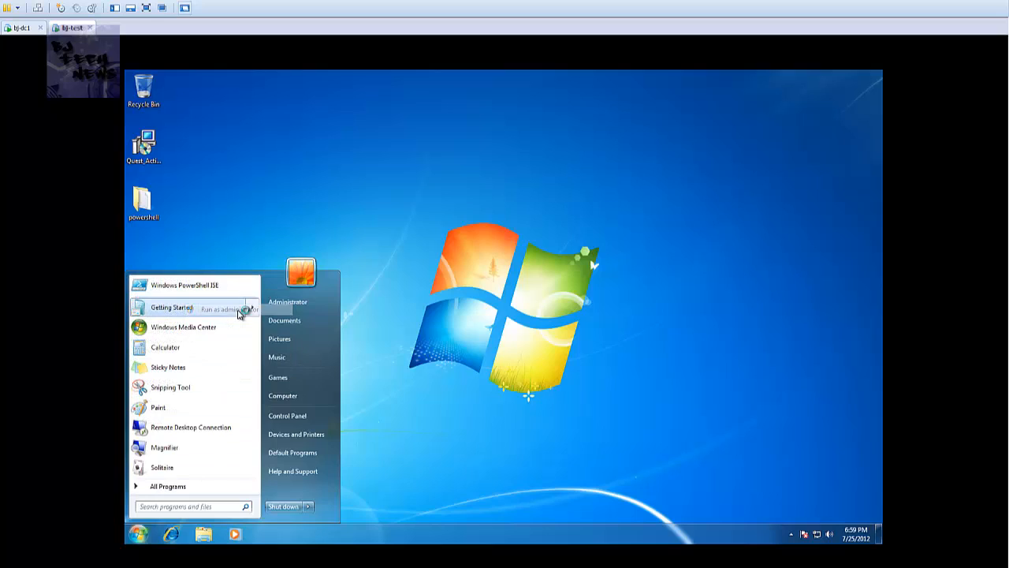
pyautogui.click(185, 284)
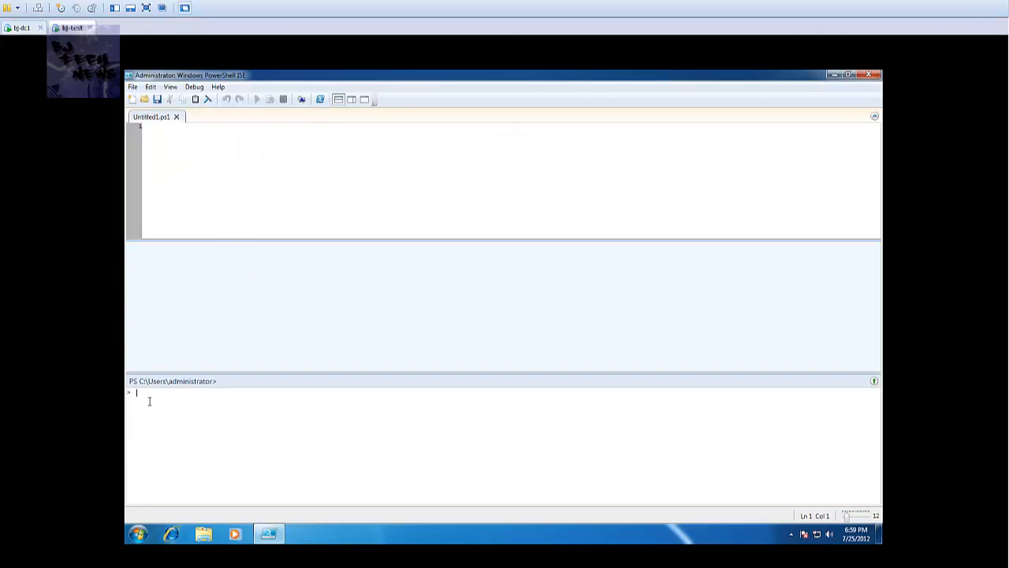
# Run set-location c:\ and add-pssnapin quest.activeroles.admanagement in the console
pyautogui.write('set')
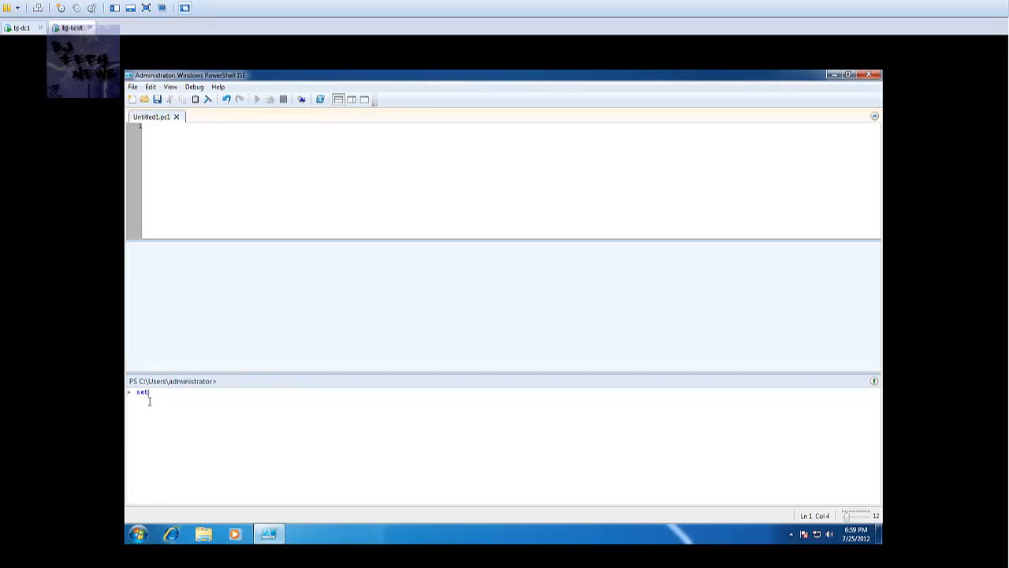
pyautogui.write('-location')
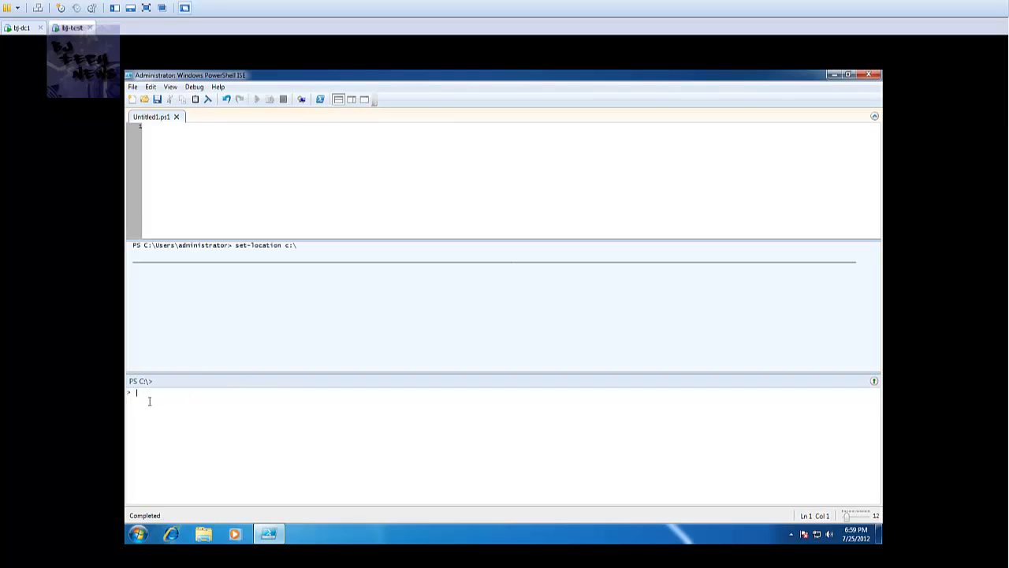
pyautogui.write('add-')
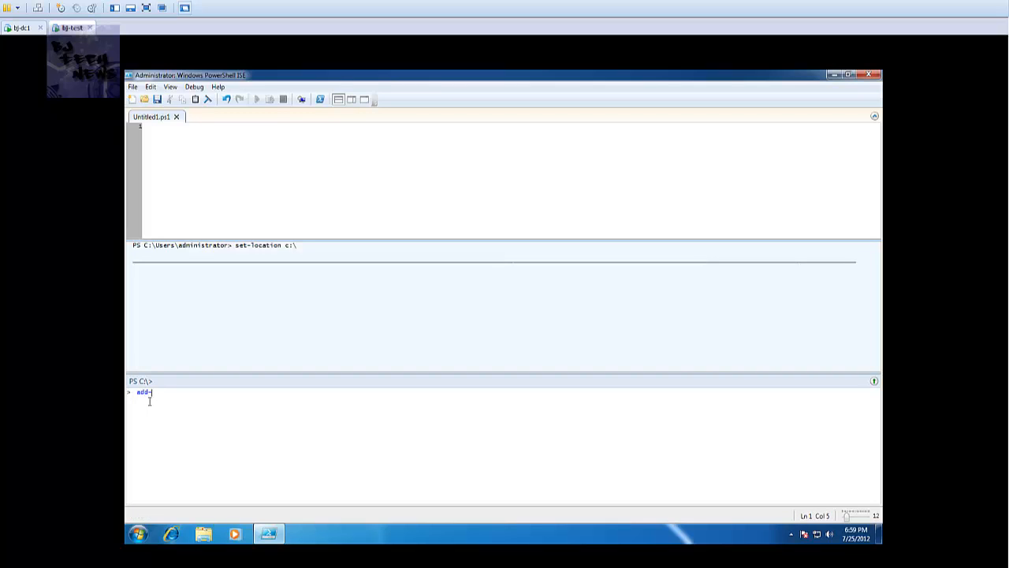
pyautogui.write('pssn')
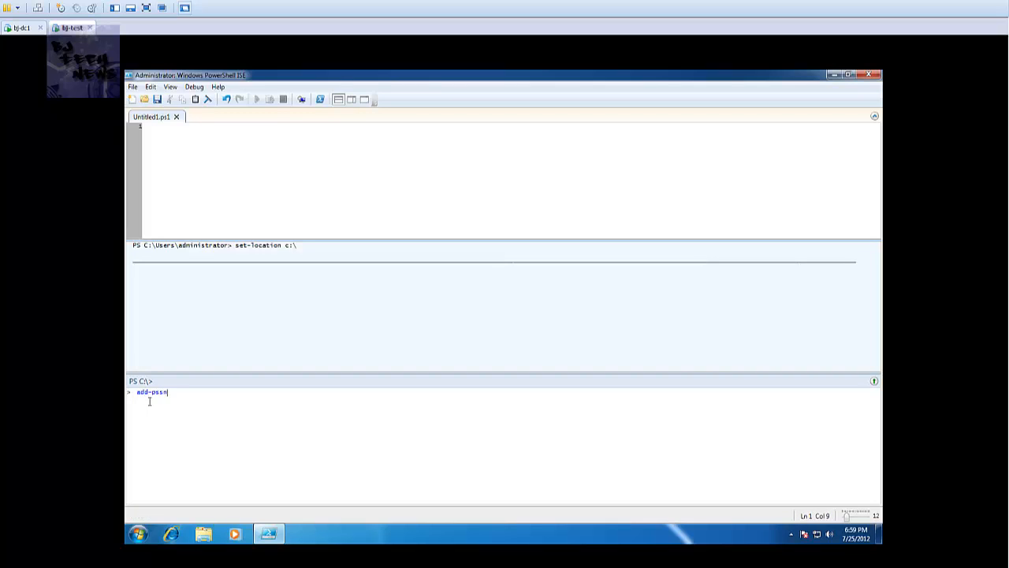
pyautogui.write('apin c')
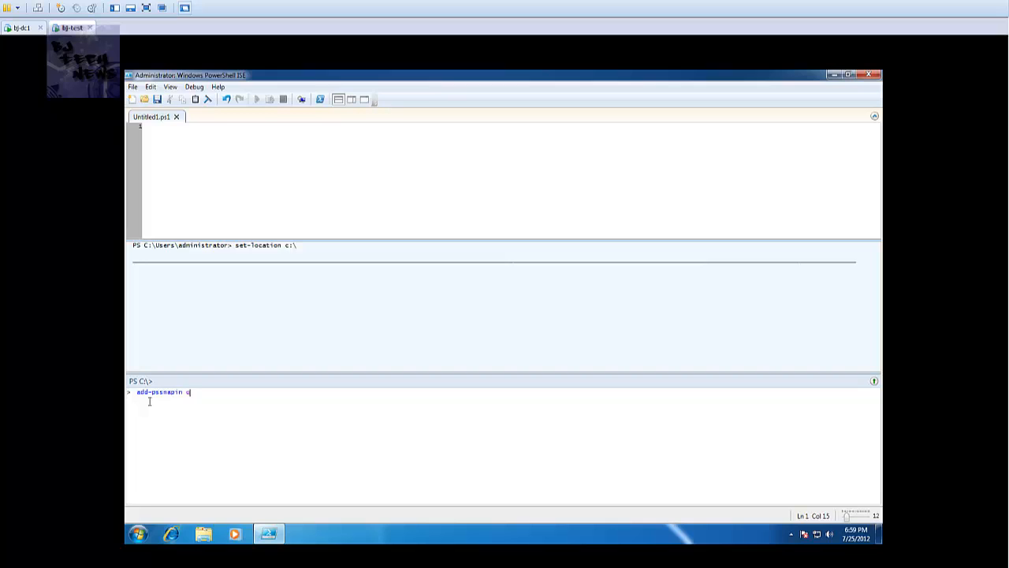
pyautogui.write('uest.activeroles.admanagement')
pyautogui.click(512, 127)
pyautogui.write('funtion inact')
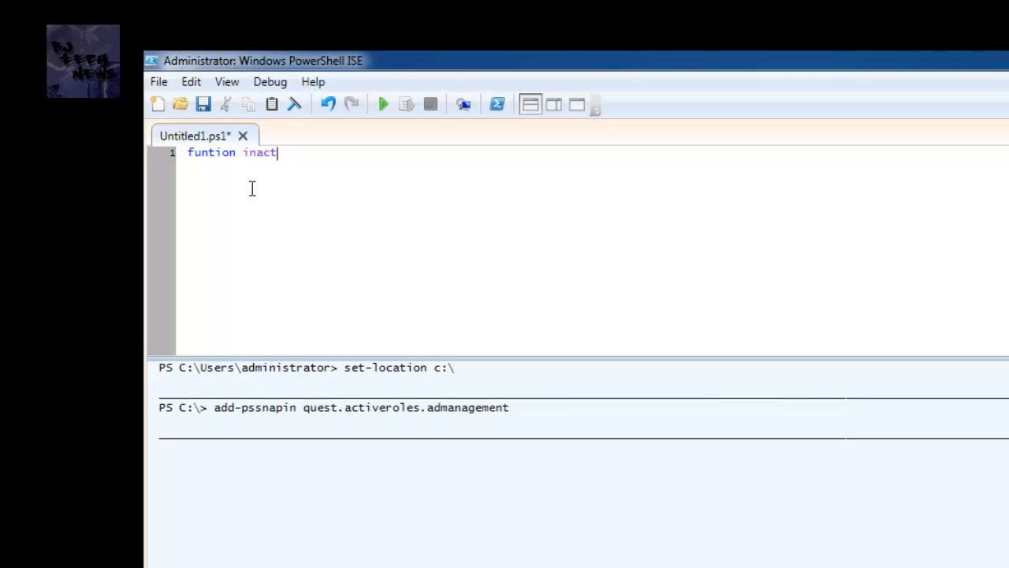
# Type the inactive_computers() function header with an opening brace
pyautogui.write('ive_c')
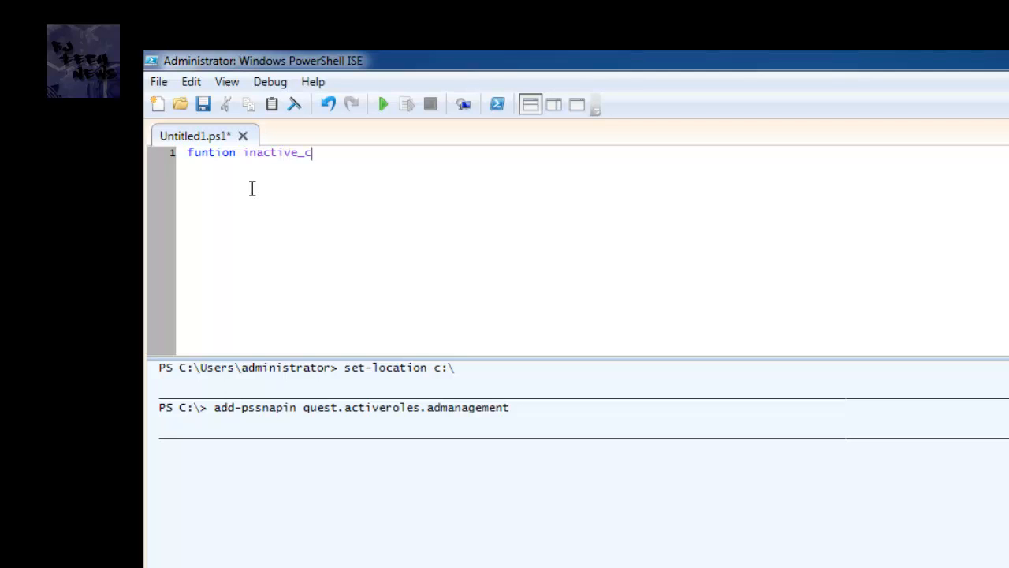
pyautogui.write('omputers()')
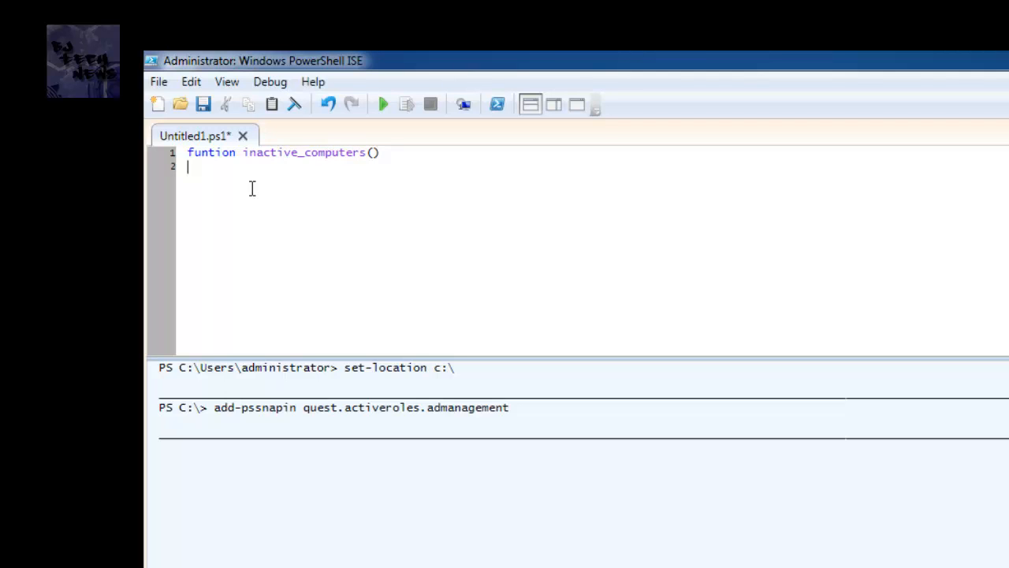
pyautogui.write('{')
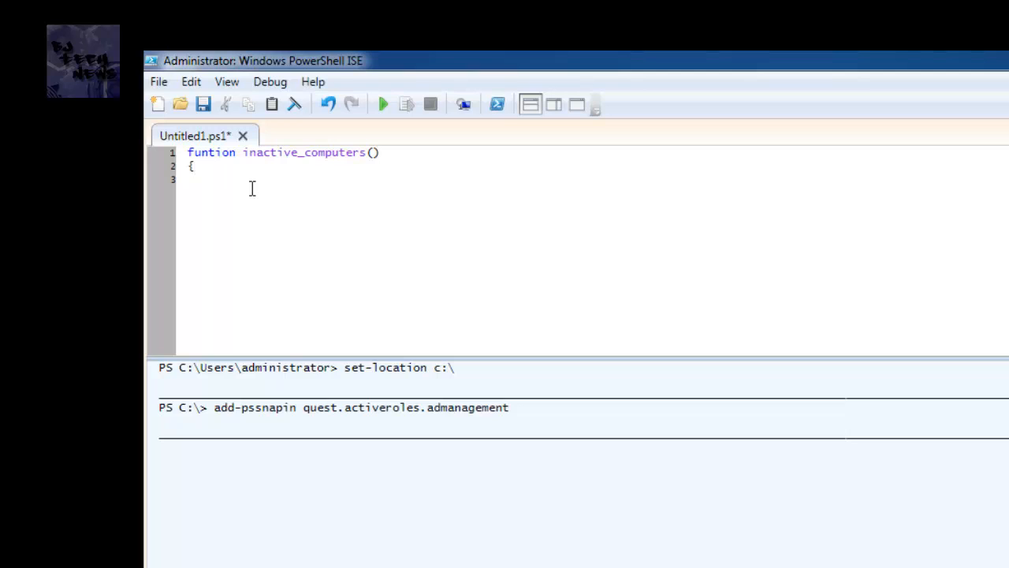
# Add Set-QADPSSnapinSettings -DefaultSizeLimit 0 as the function's first line
pyautogui.write('Set')
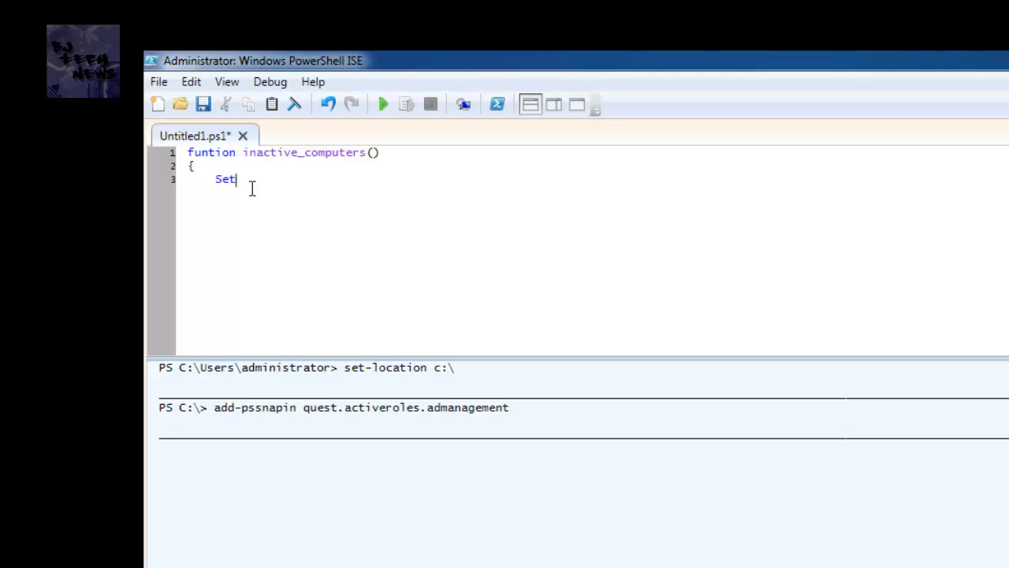
pyautogui.write('-')
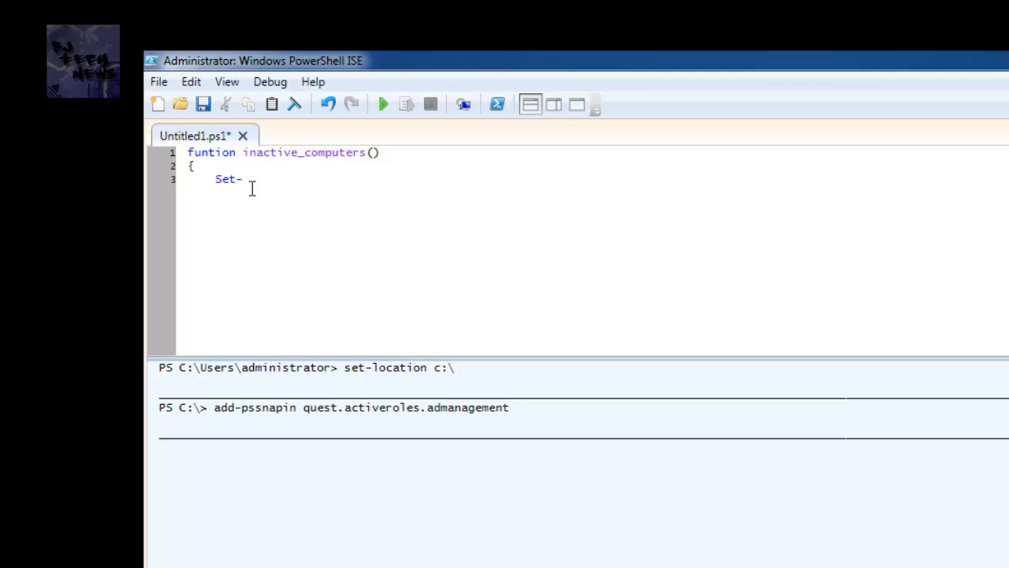
pyautogui.write('SC')
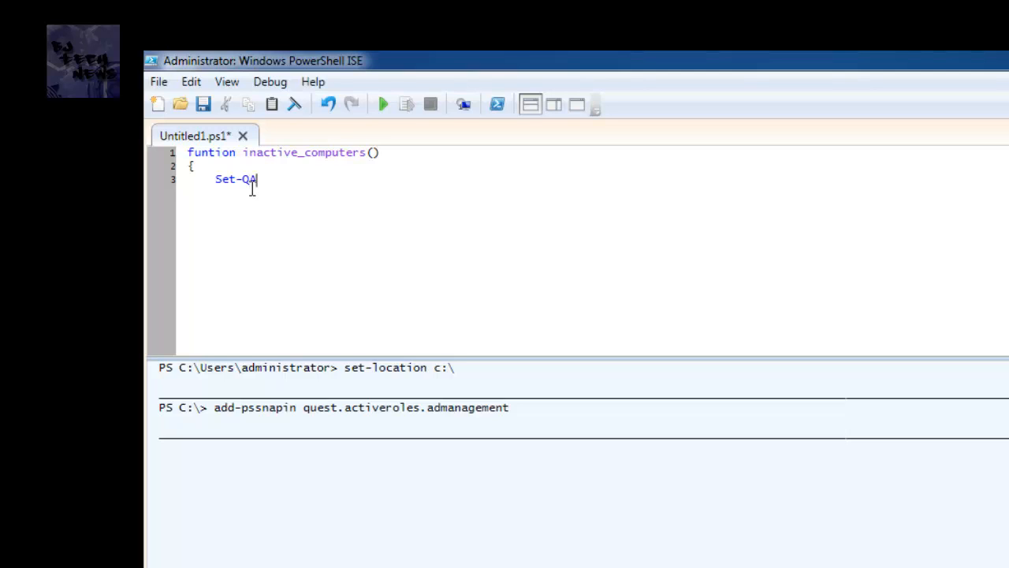
pyautogui.write('DPS')
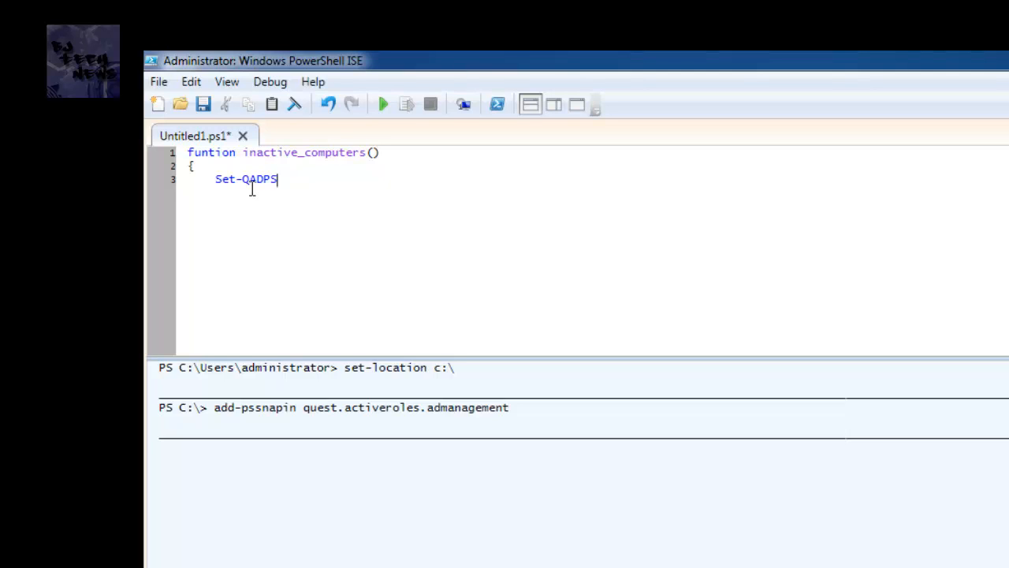
pyautogui.write('Snapi')
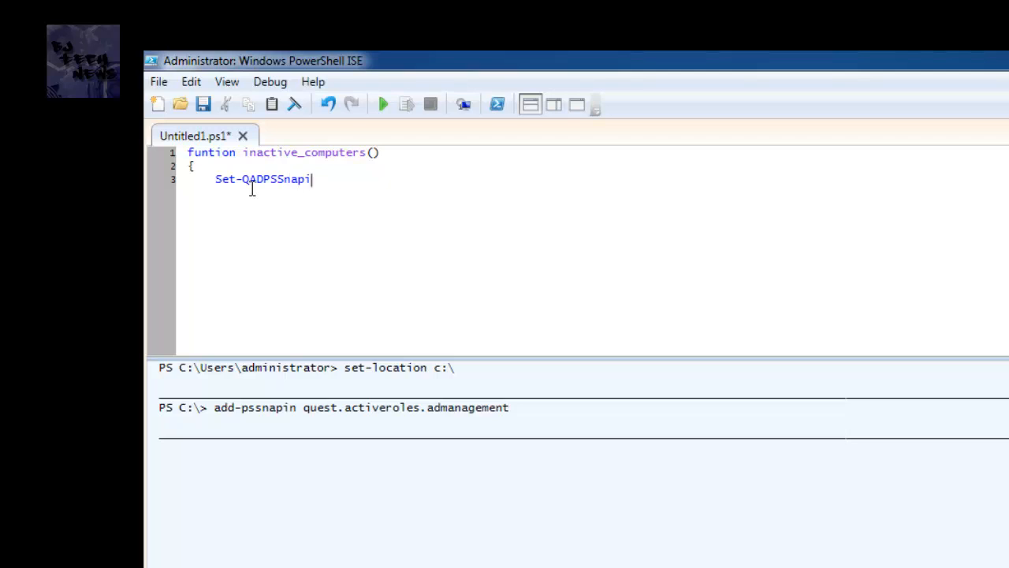
pyautogui.write('nSettings')
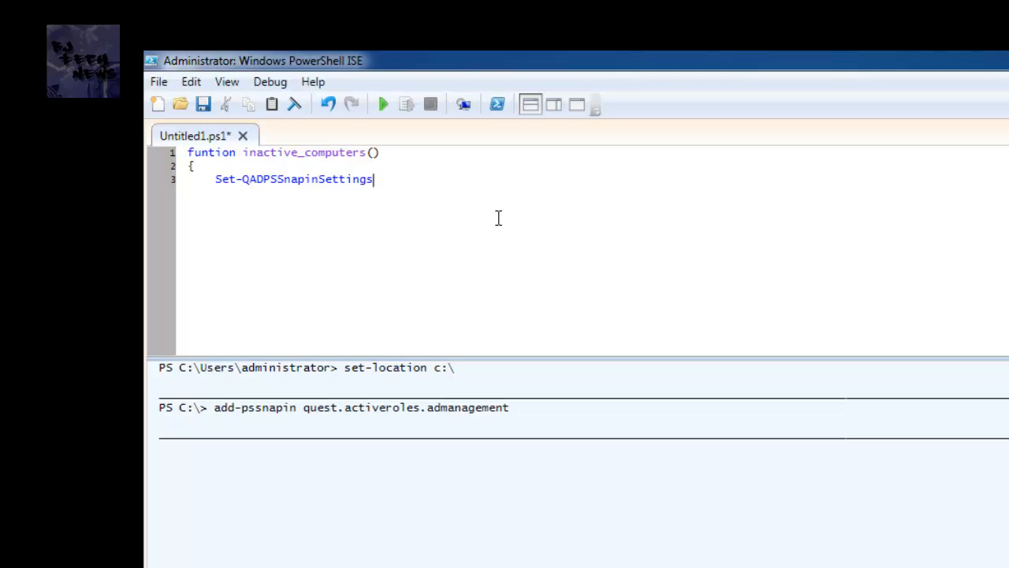
pyautogui.write('-')
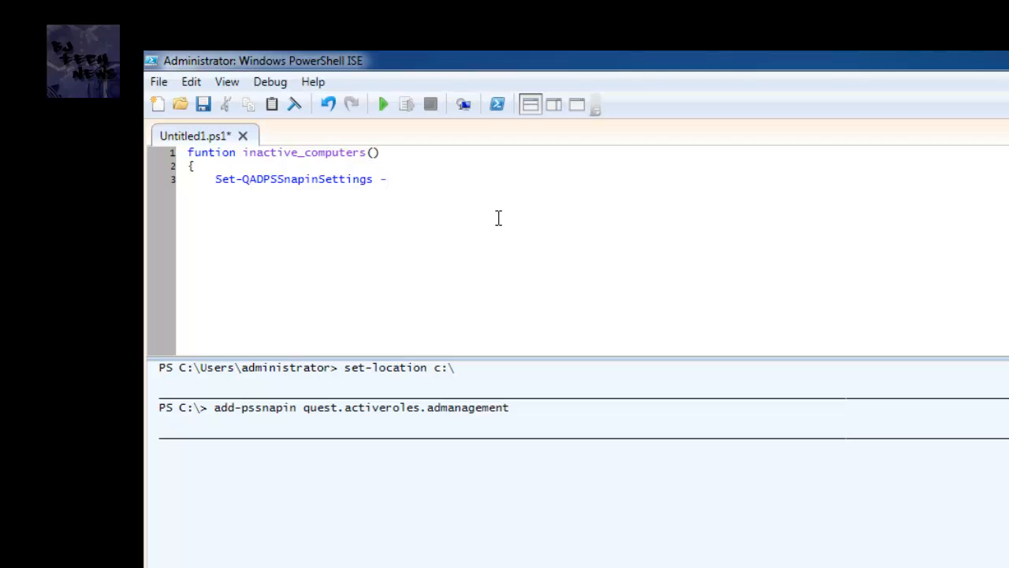
pyautogui.write('Default')
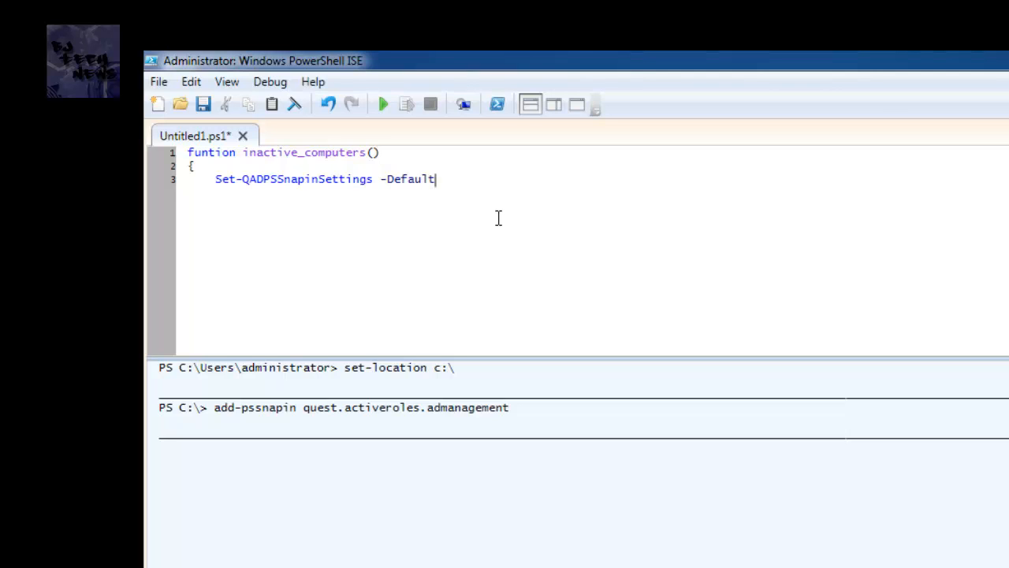
pyautogui.write('SizeLimit')
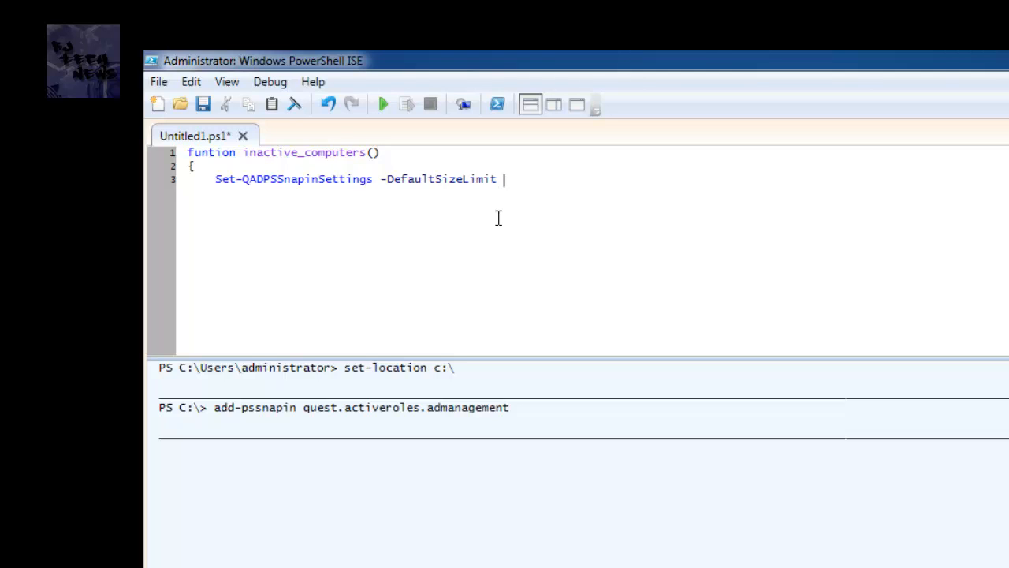
pyautogui.write('0')
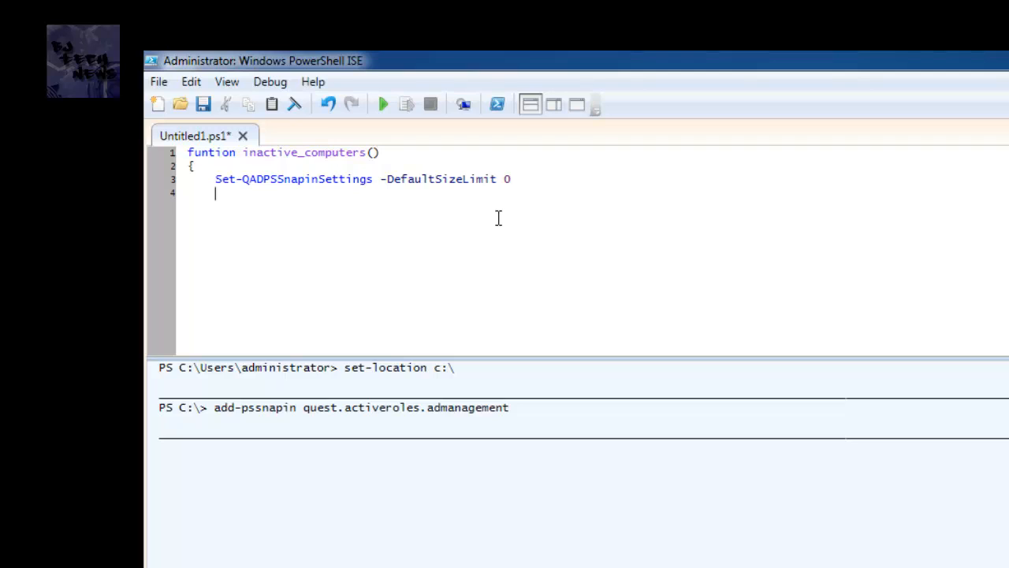
# Add the line $old = (Get-Date).AddDays(-50) to the function body
pyautogui.write('$old')
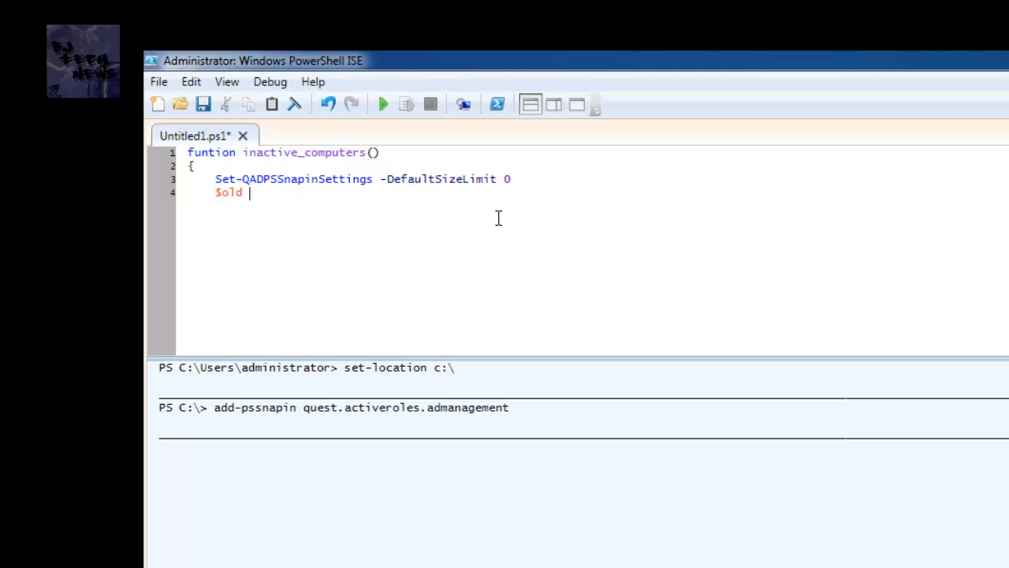
pyautogui.write('= (G')
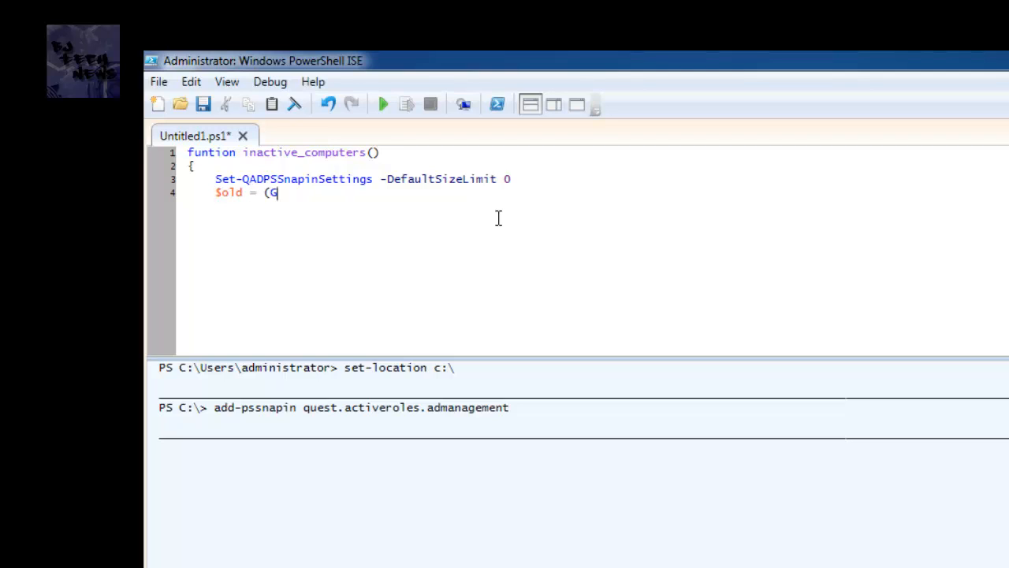
pyautogui.write('et-Date')
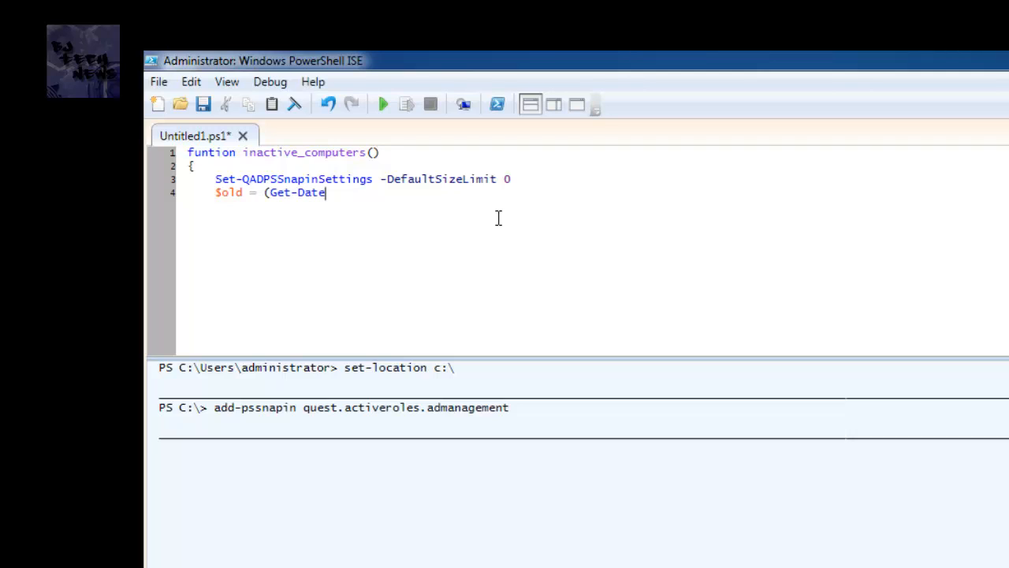
pyautogui.write(')')
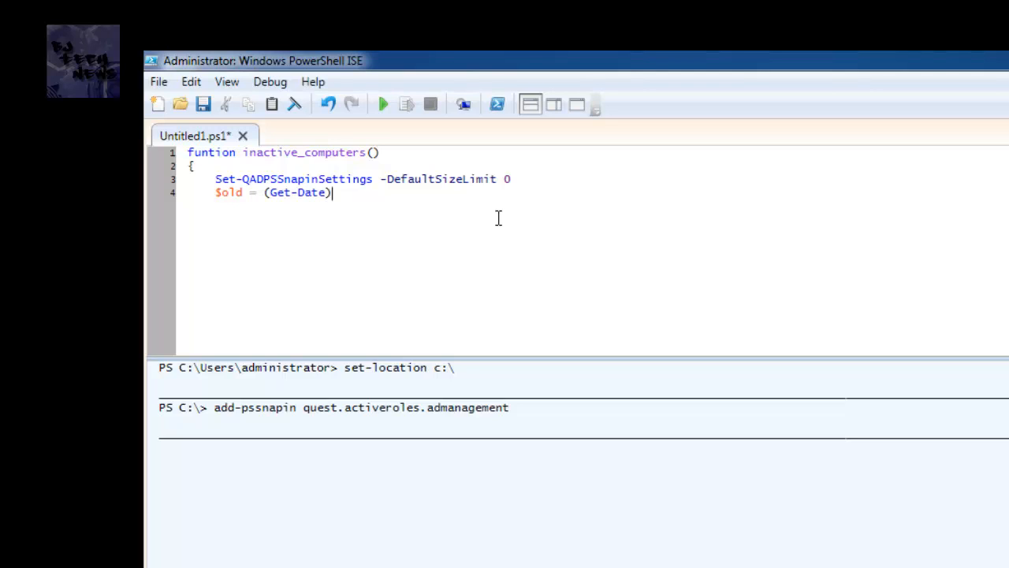
pyautogui.write('.Add')
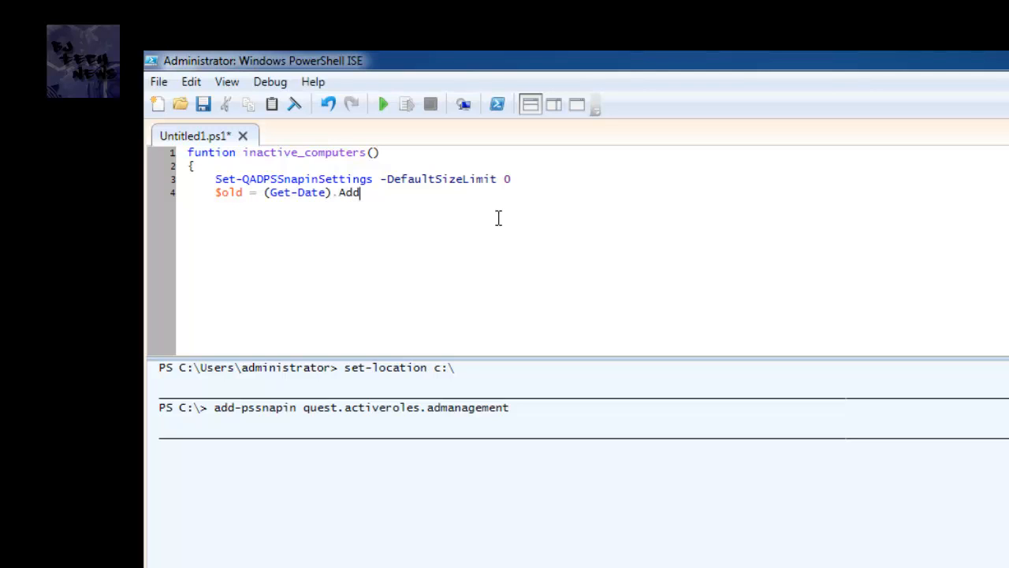
pyautogui.write('Days(-')
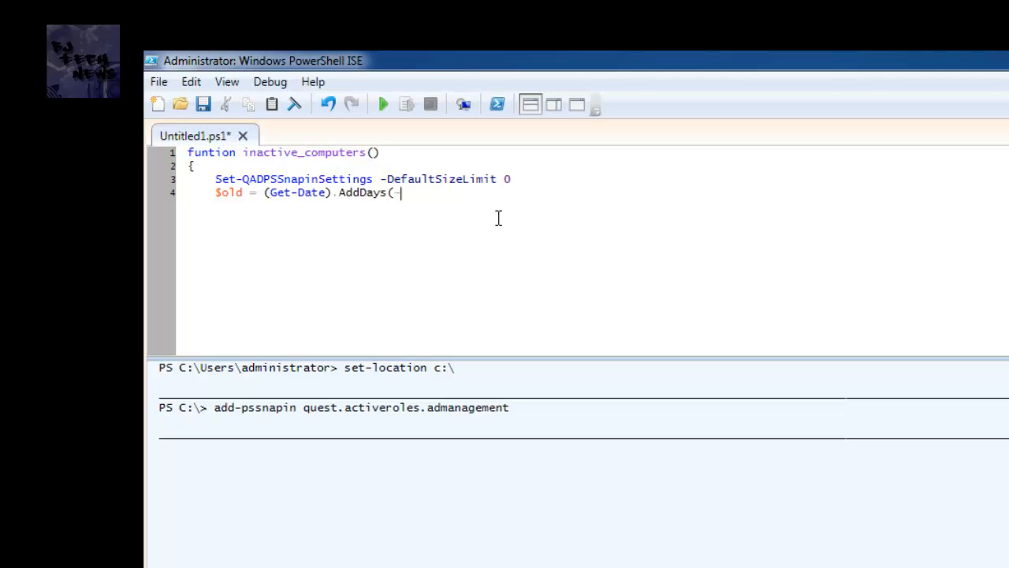
pyautogui.write('50)')
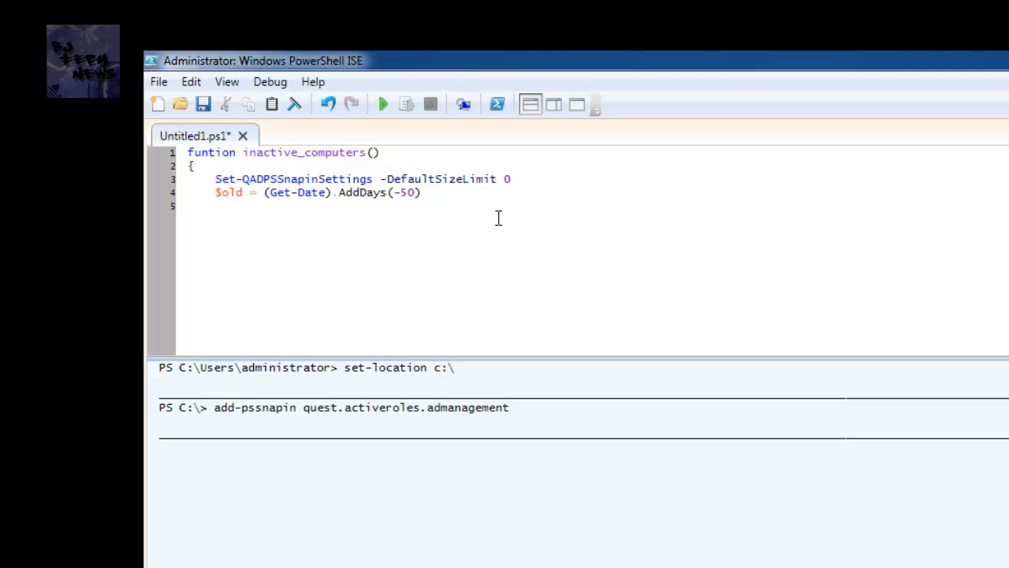
# Type Get-QADComputer -IncludedProperties pwdLastSet with a size limit, fixing typos
pyautogui.write('G')
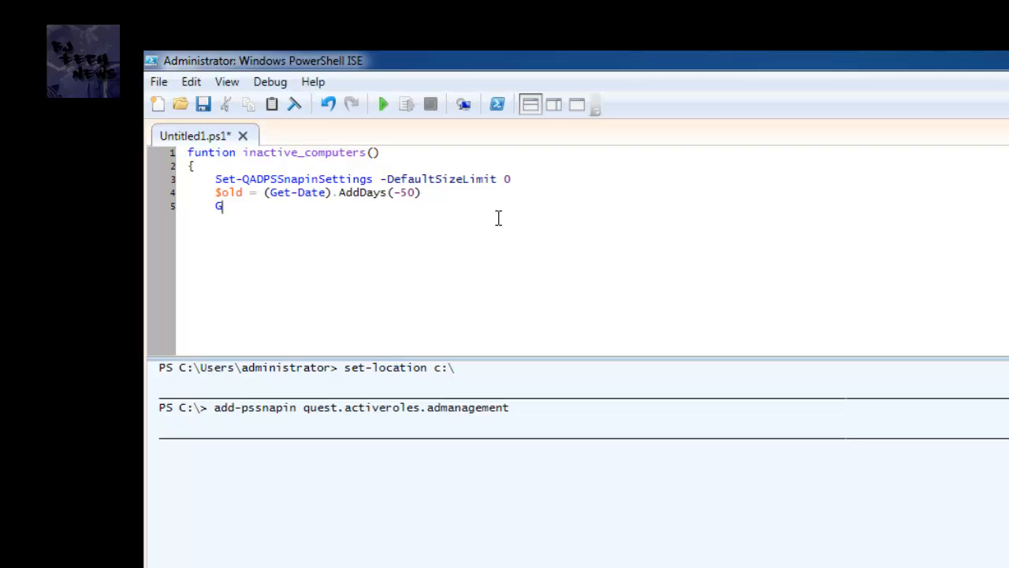
pyautogui.write('et-')
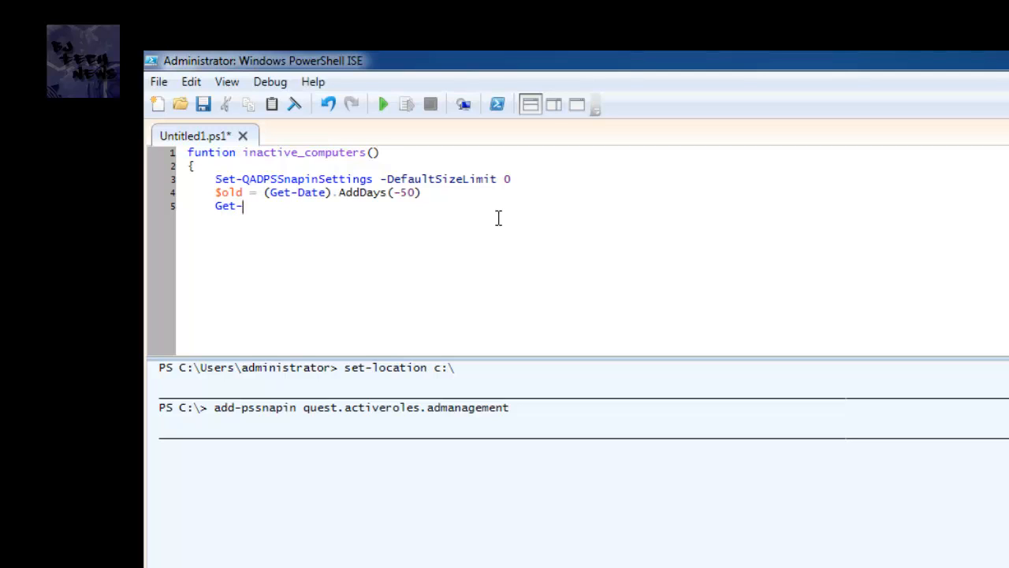
pyautogui.write('S')
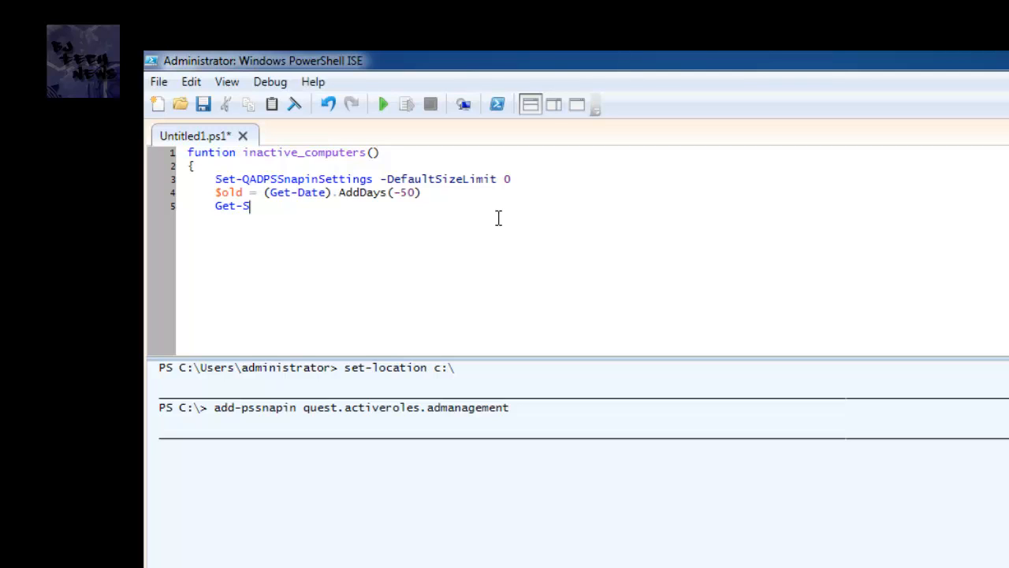
pyautogui.write('AD')
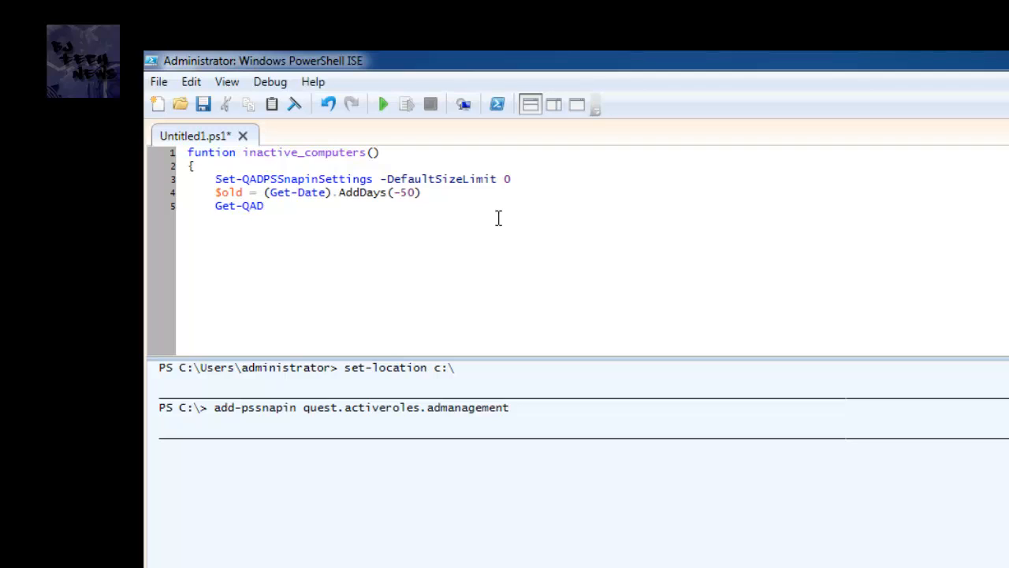
pyautogui.write('comptuer -')
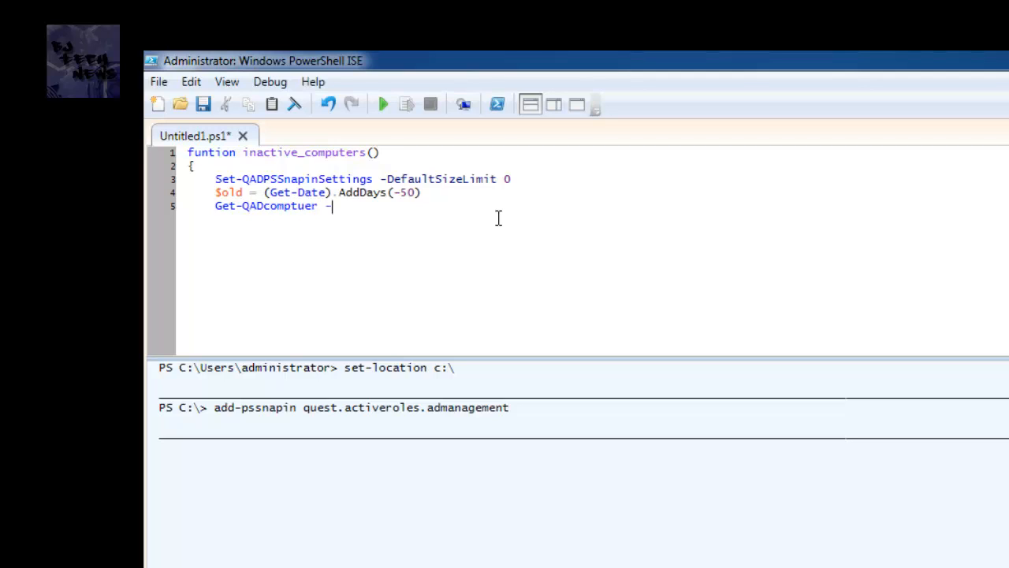
pyautogui.press('Backspace')
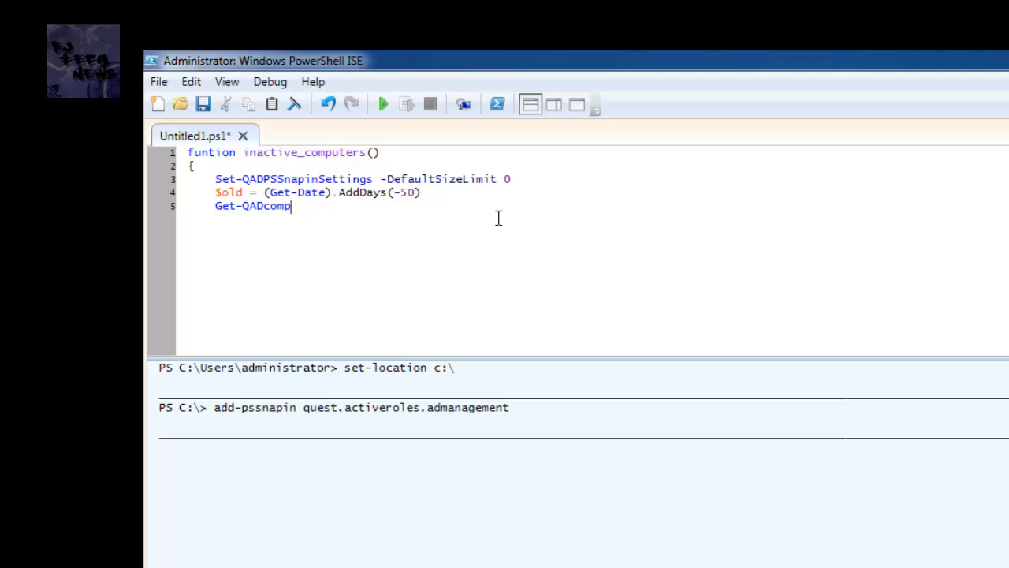
pyautogui.write('uter -')
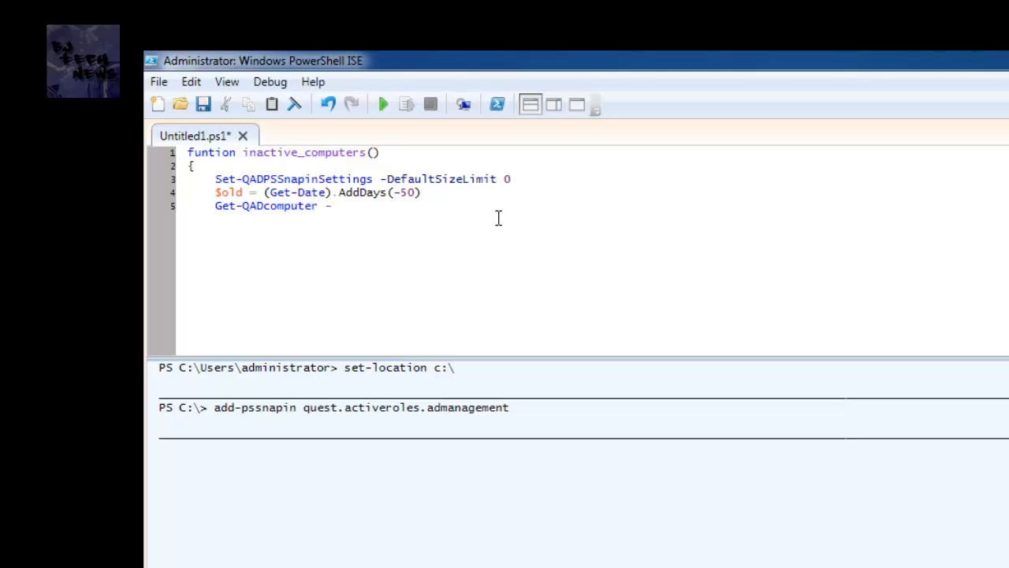
pyautogui.write('-In')
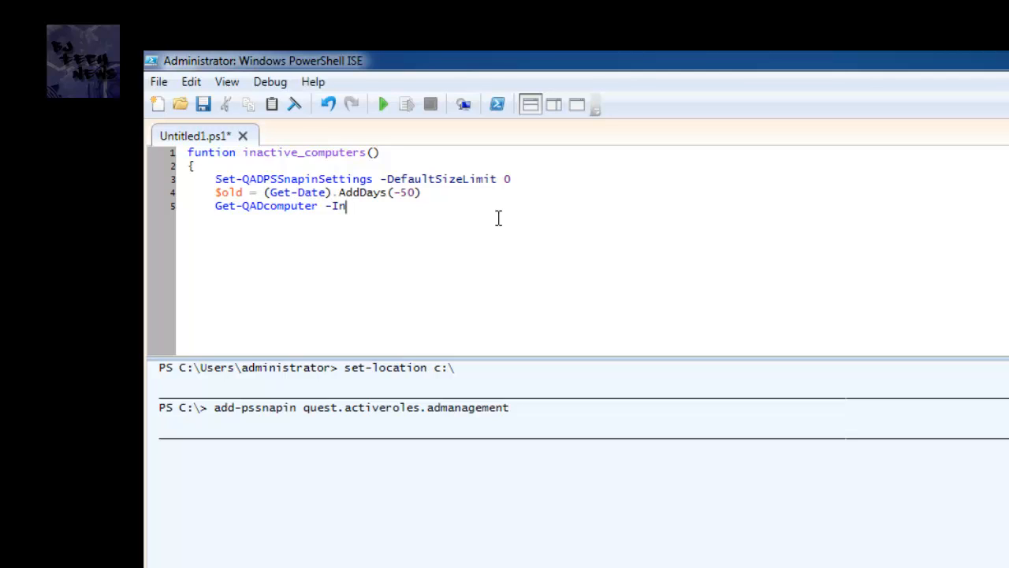
pyautogui.write('cluded')
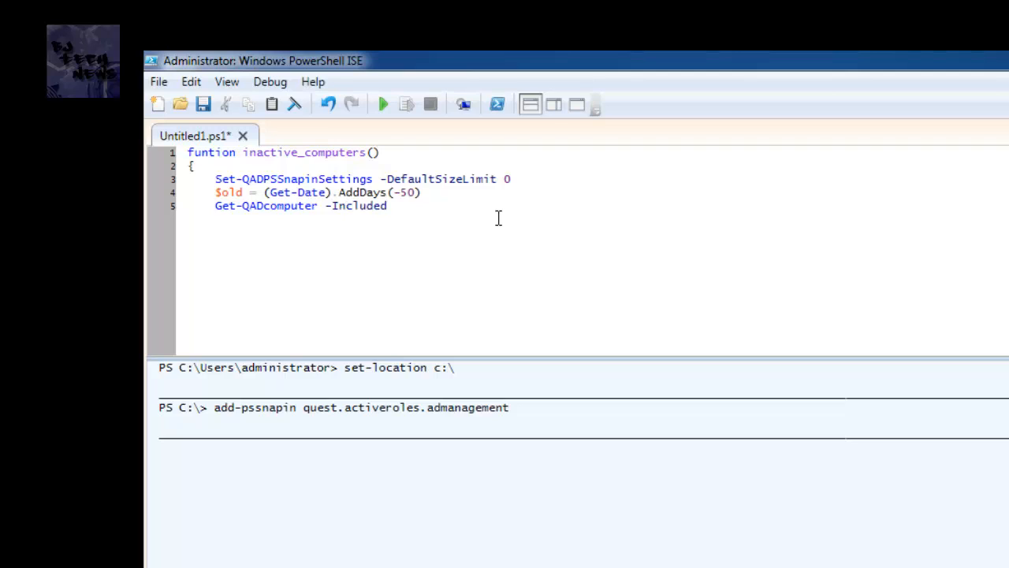
pyautogui.write('Properties p')
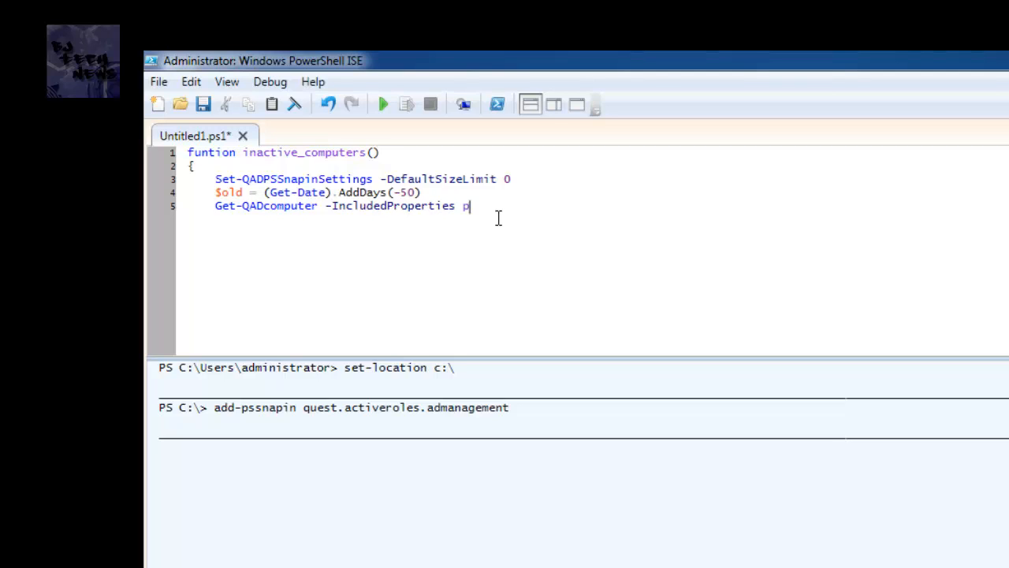
pyautogui.write('wdLas')
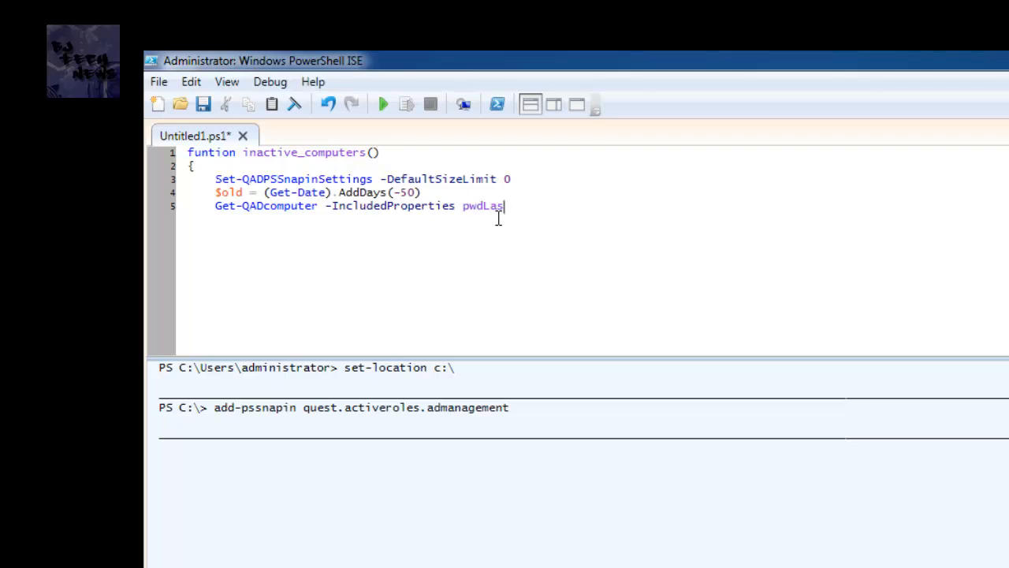
pyautogui.write('tSet')
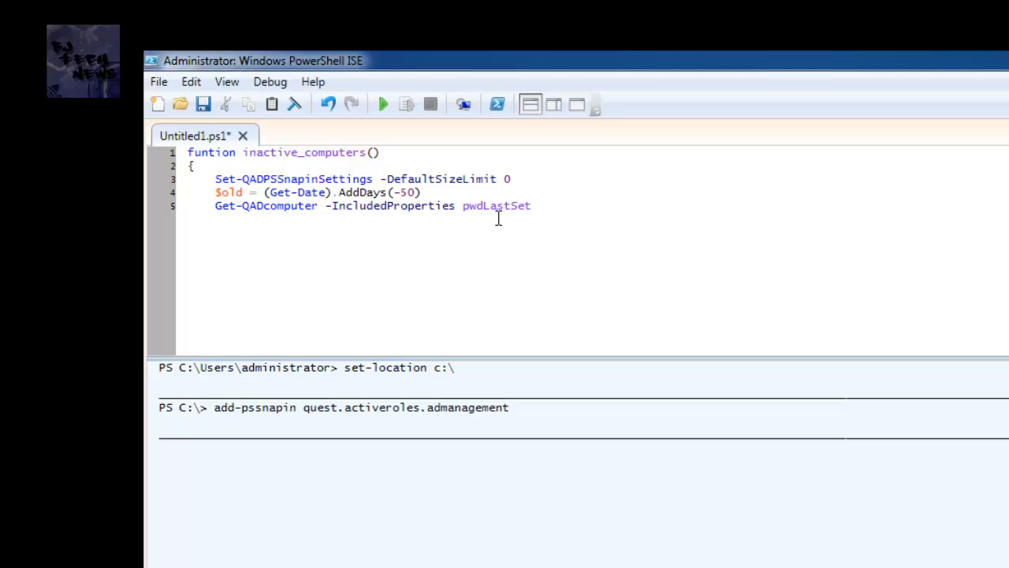
pyautogui.write('-')
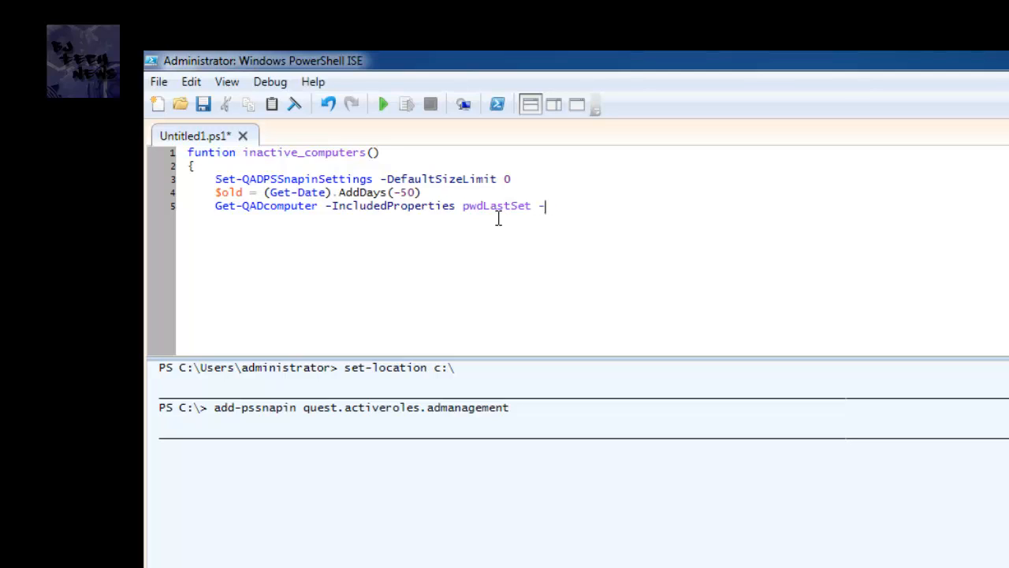
pyautogui.write('-Zi')
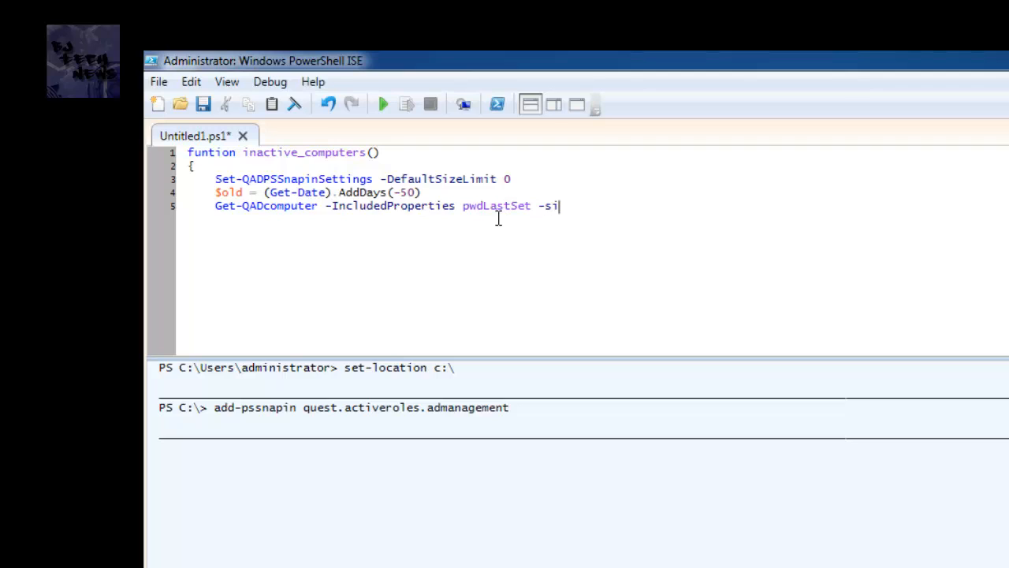
pyautogui.press('BackSpace')
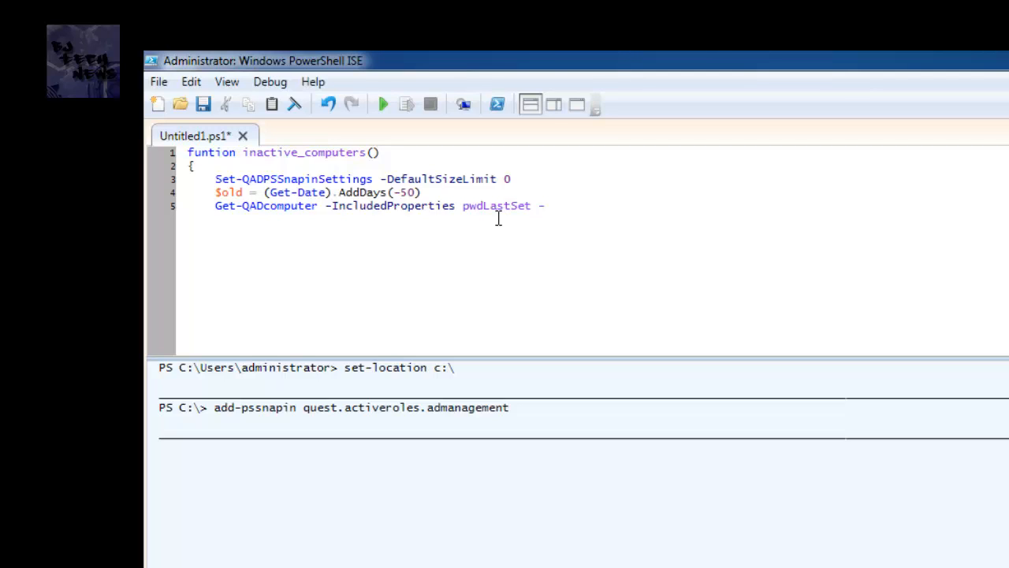
pyautogui.write('SizeLimit 0 \\')
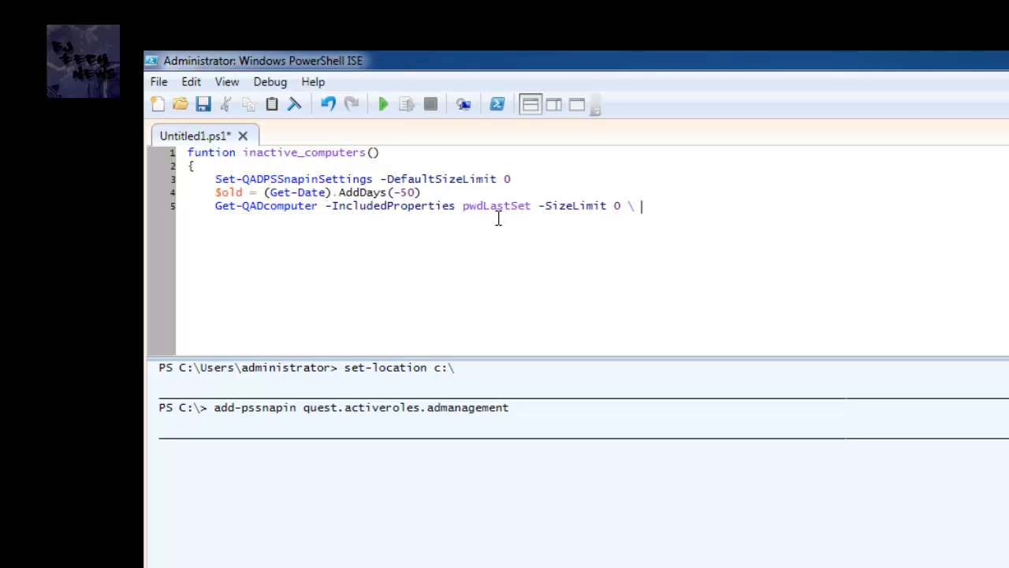
pyautogui.press('Backspace')
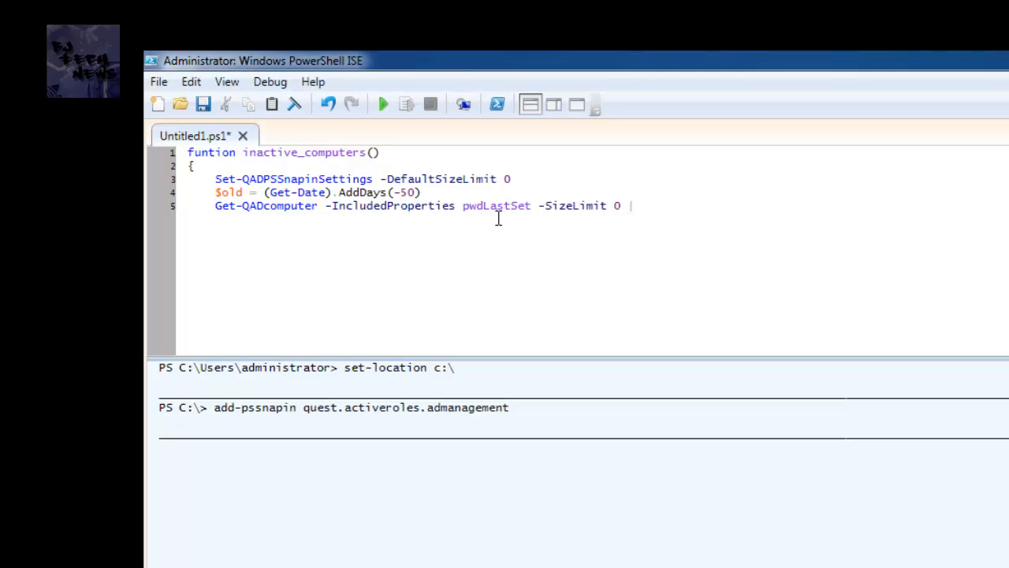
# Filter the results with where {$_.pwdLastSet -le $old}
pyautogui.write('where')
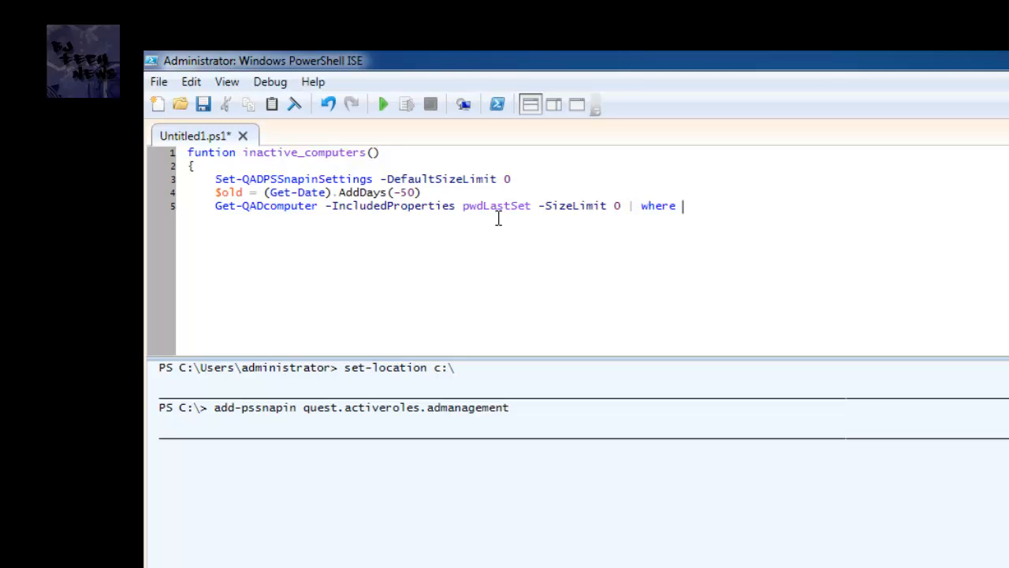
pyautogui.write('{')
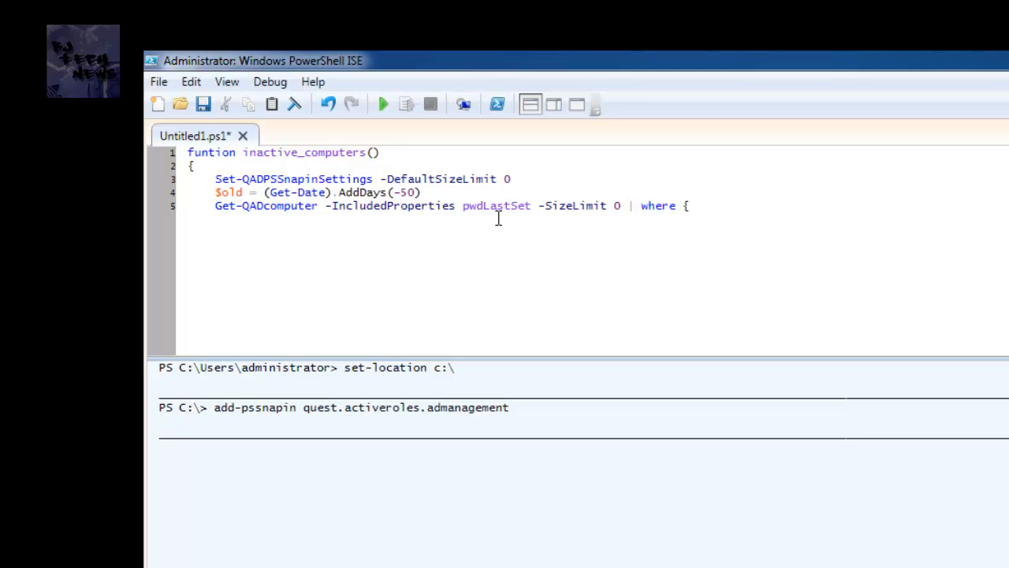
pyautogui.write('$')
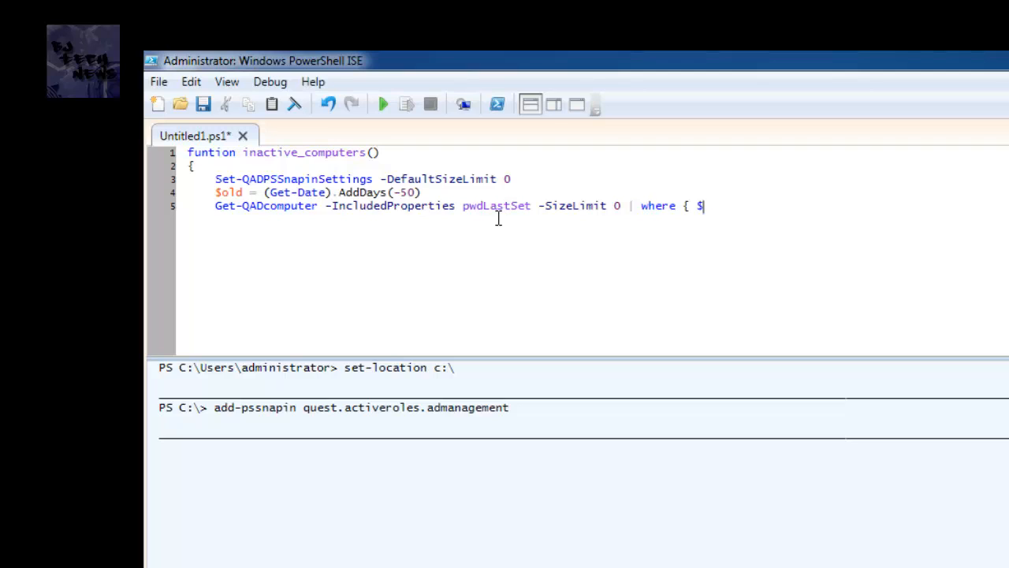
pyautogui.write('_.pwdLast s')
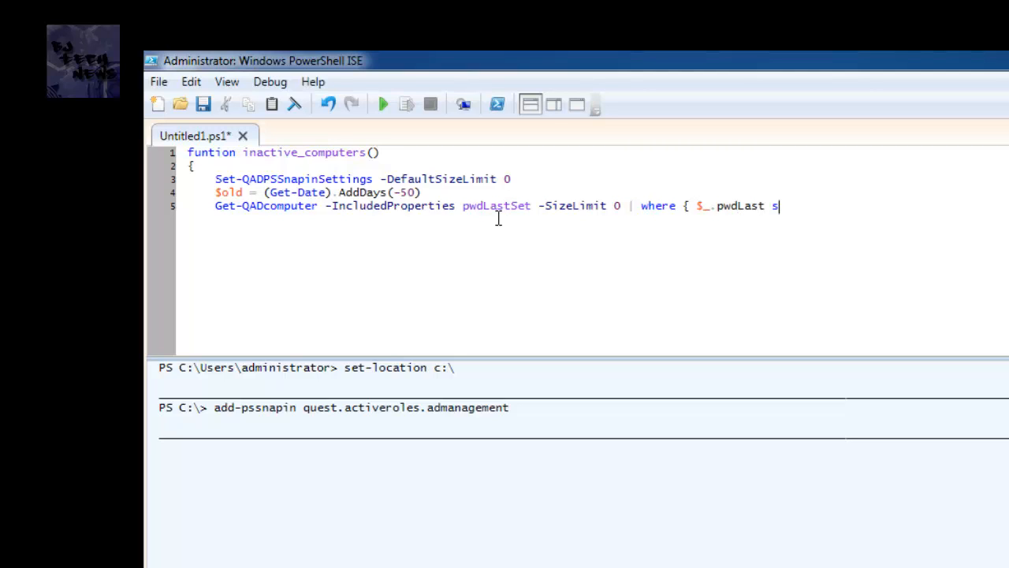
pyautogui.write('et')
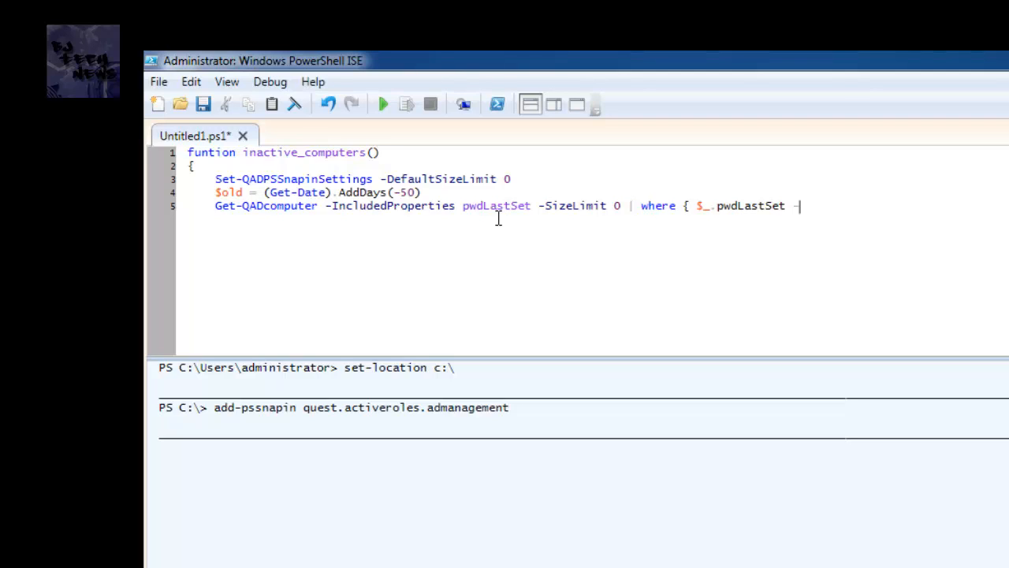
pyautogui.write('le')
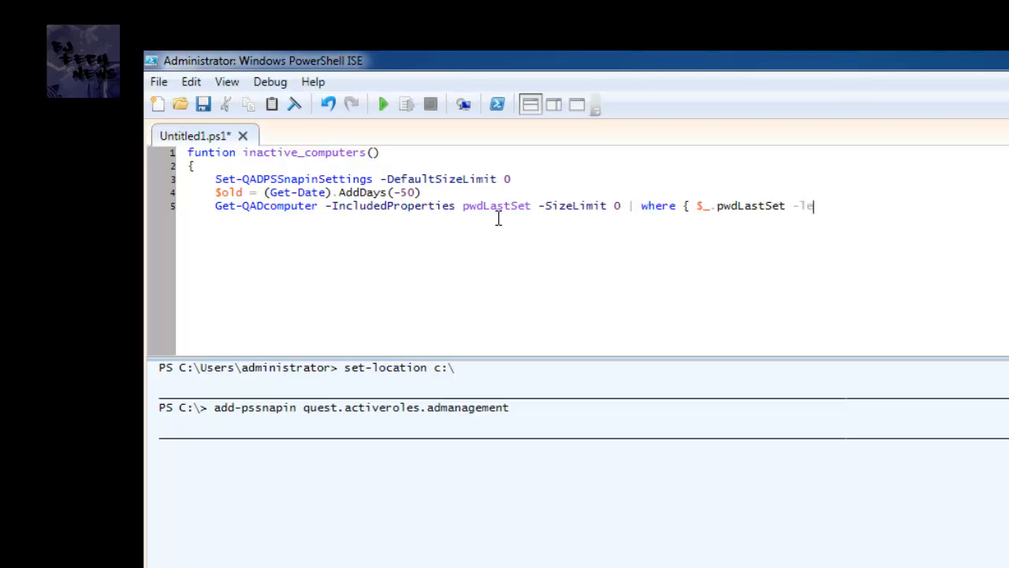
pyautogui.write('$')
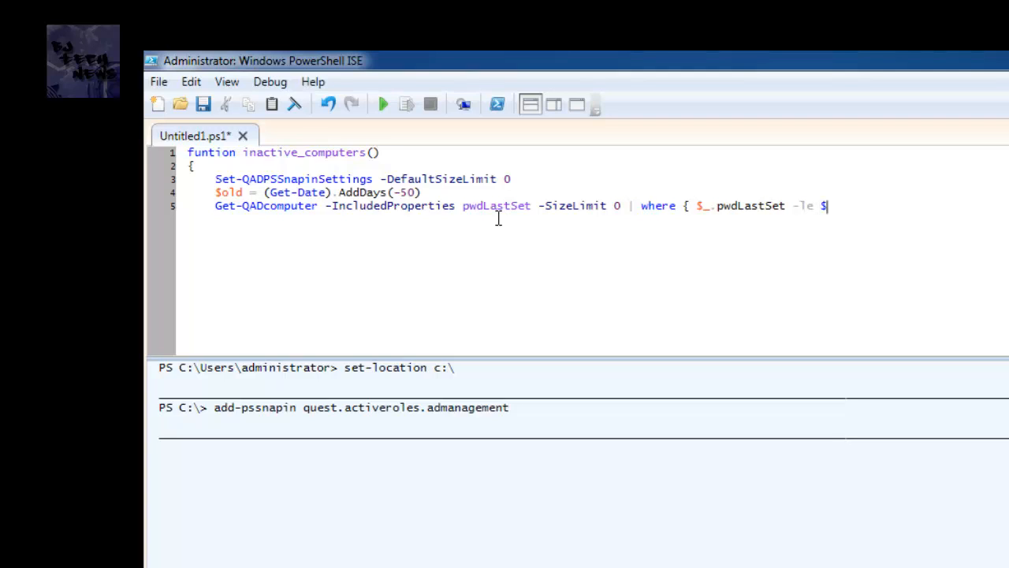
pyautogui.write('old')
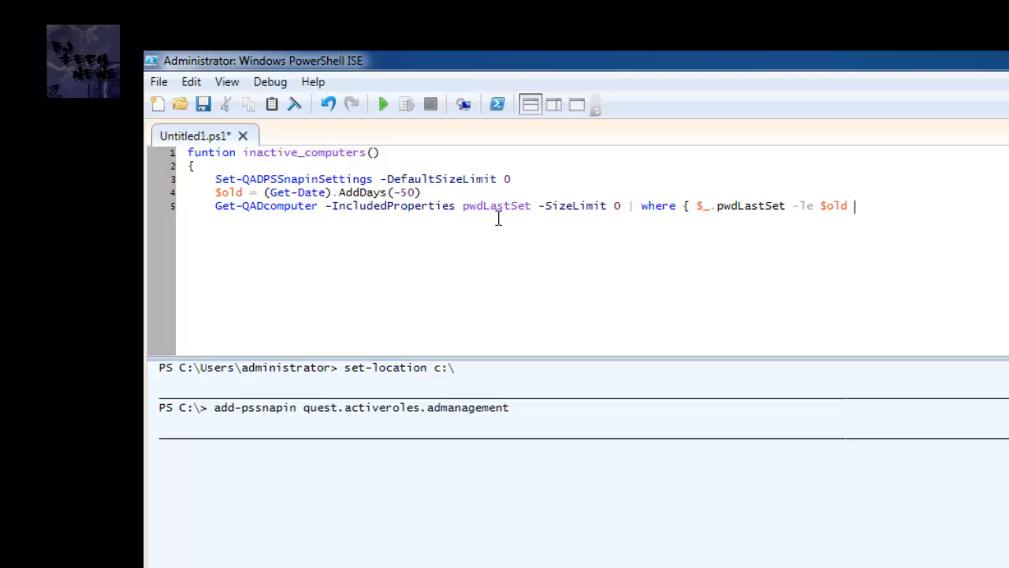
pyautogui.write('}')
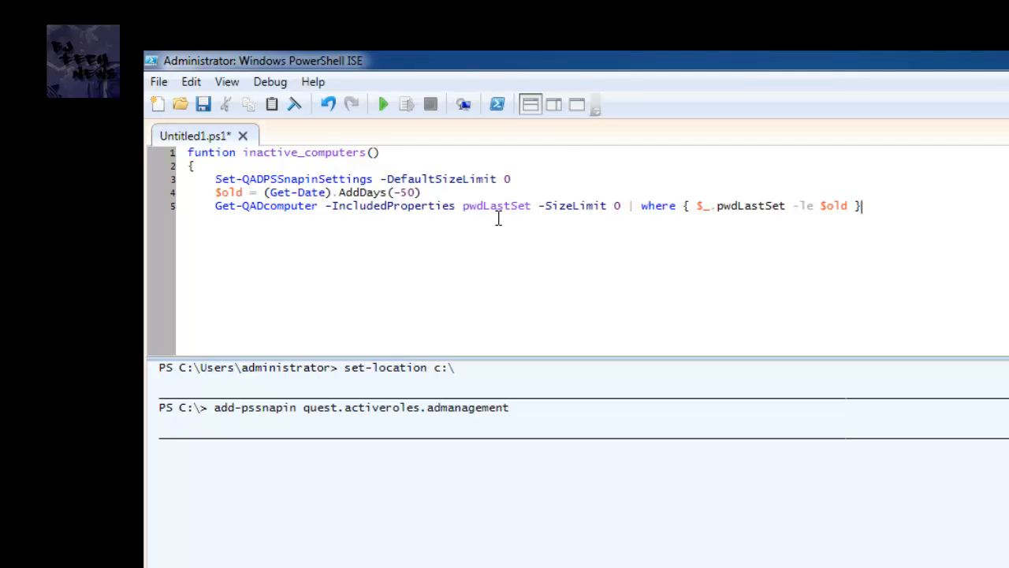
pyautogui.moveTo(270, 211)
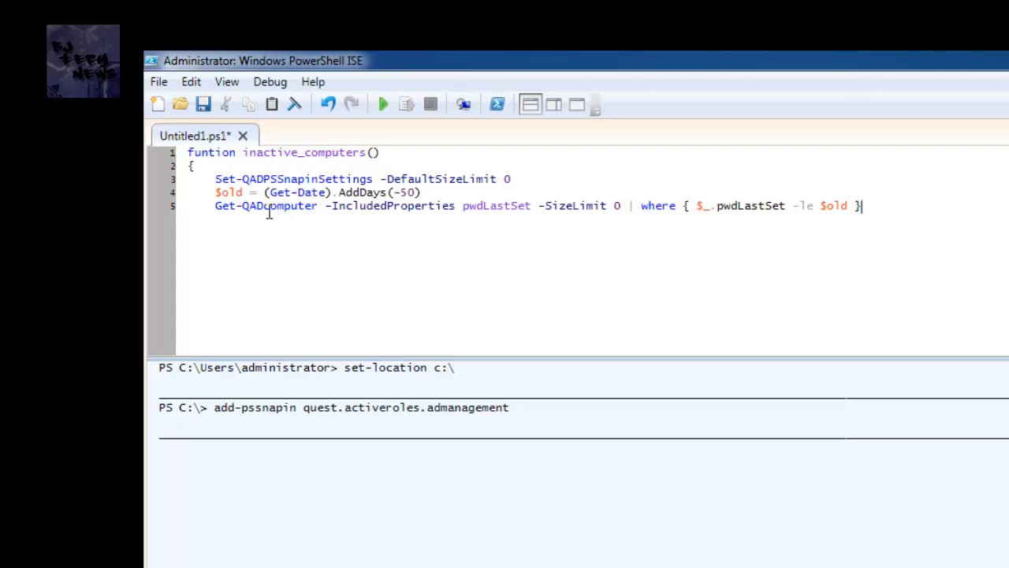
pyautogui.moveTo(352, 206)
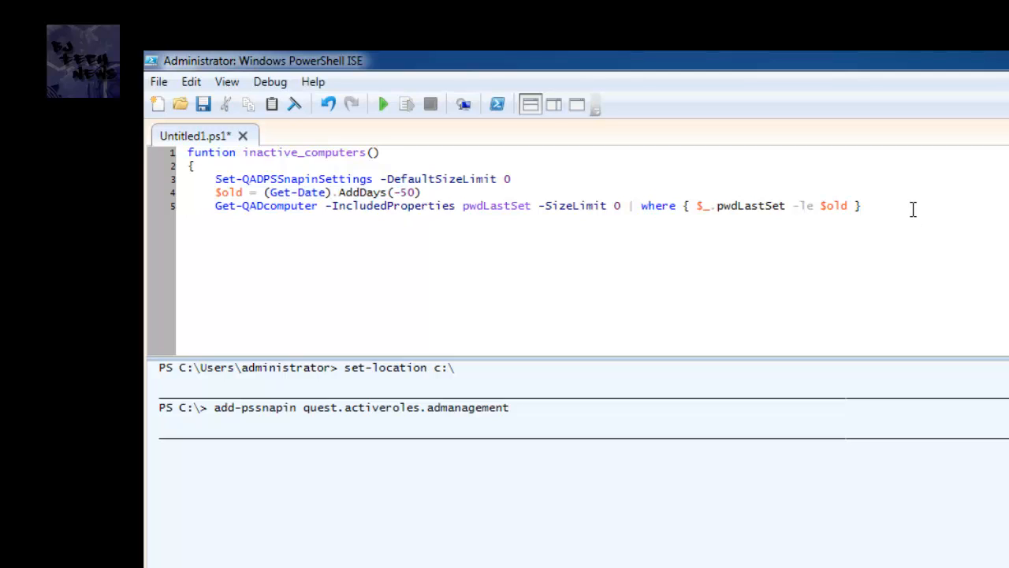
# Close the function and add inactive_computers | Sort-Object -property 'Name' on line 8
pyautogui.write('}')
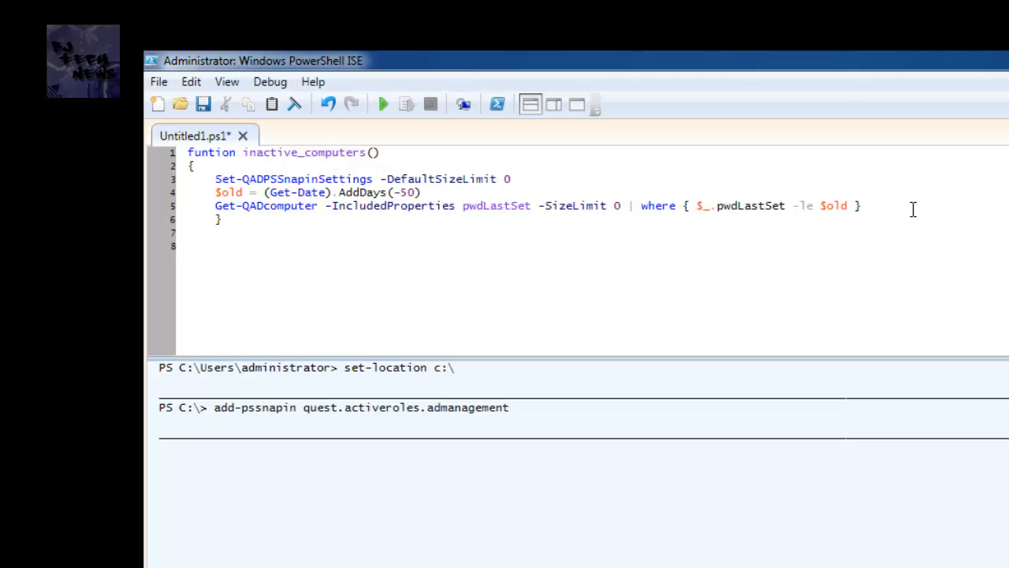
pyautogui.click(189, 246)
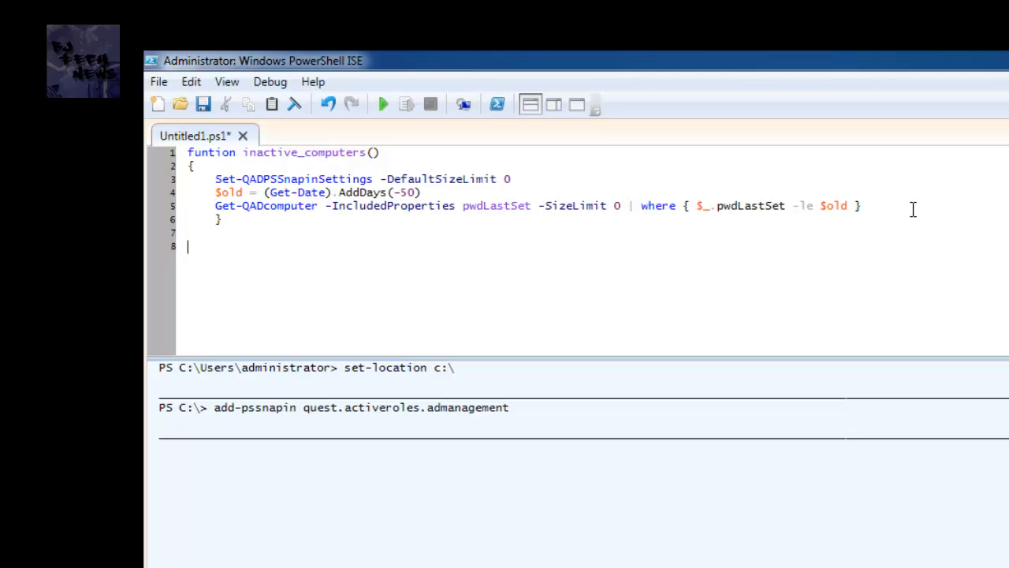
pyautogui.write('ins')
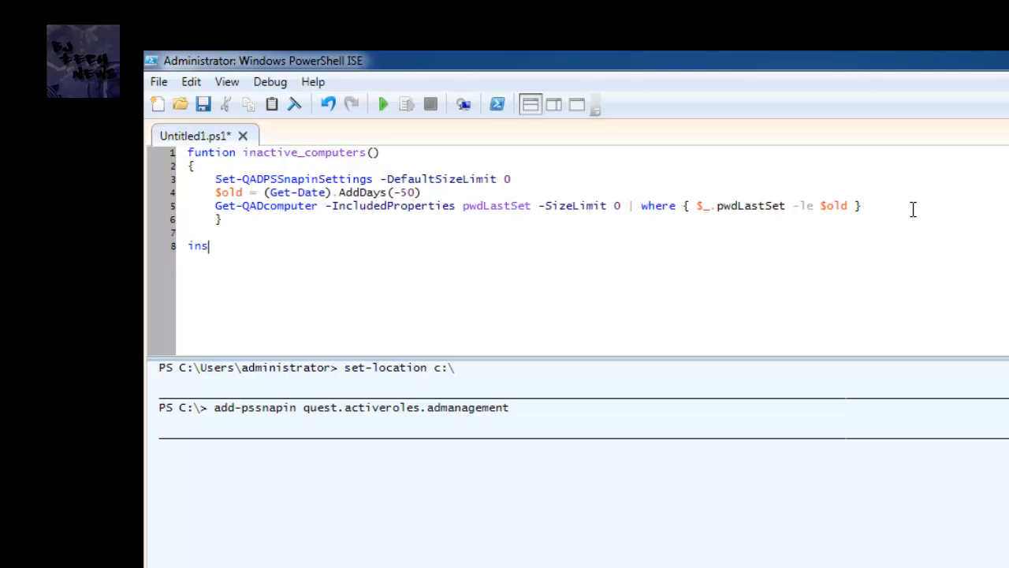
pyautogui.write('active_')
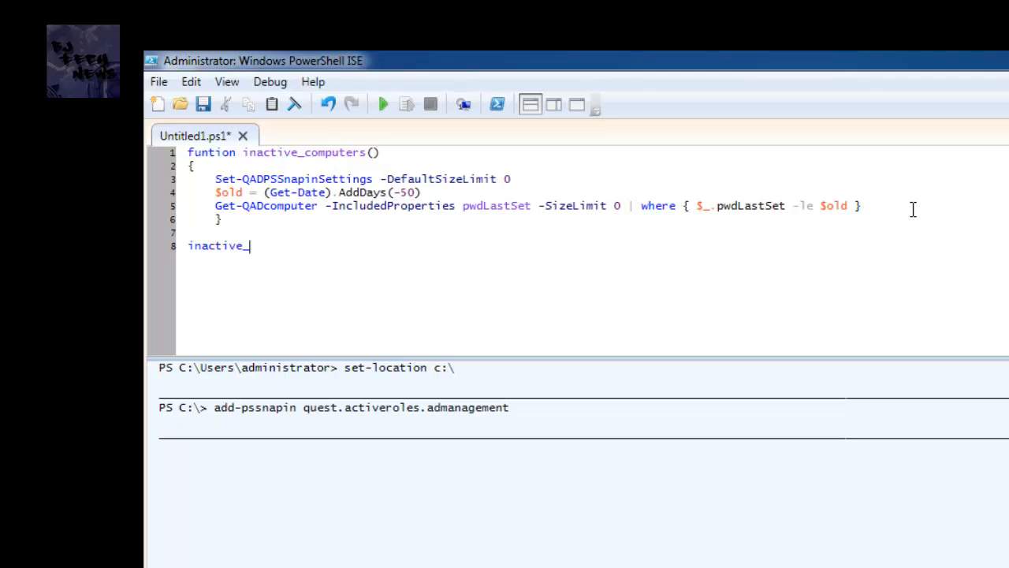
pyautogui.write('computers')
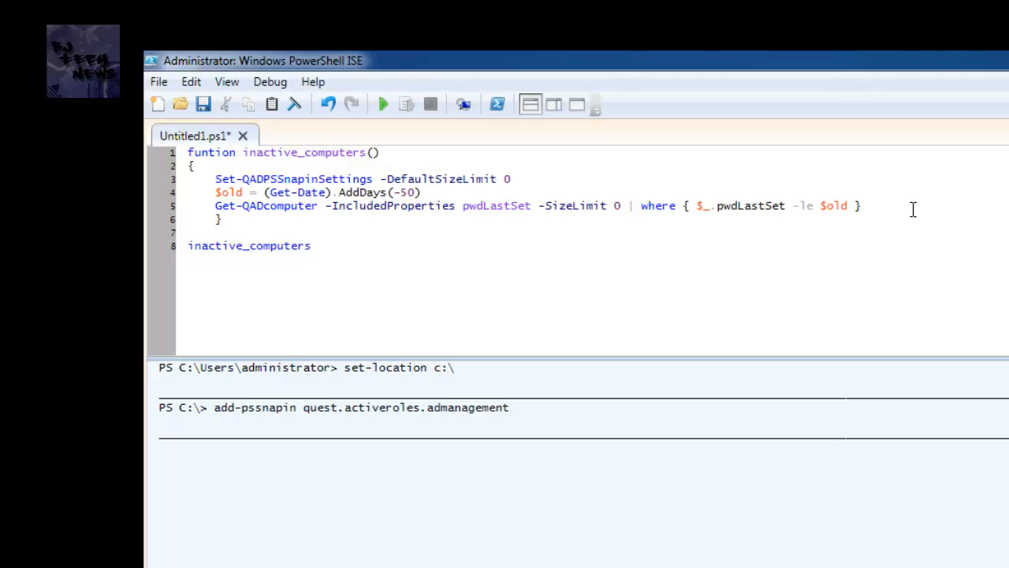
pyautogui.write('|')
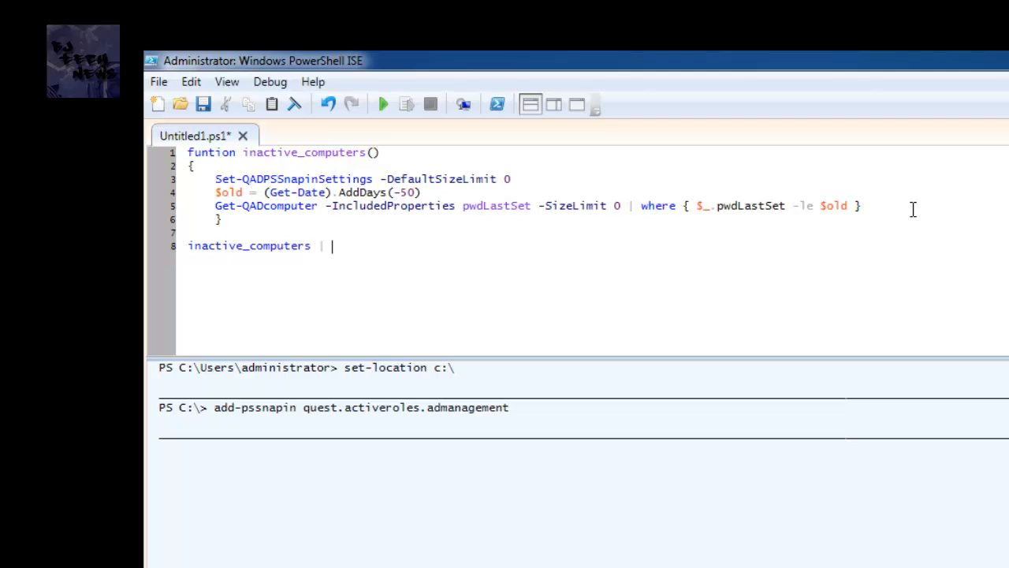
pyautogui.write('s')
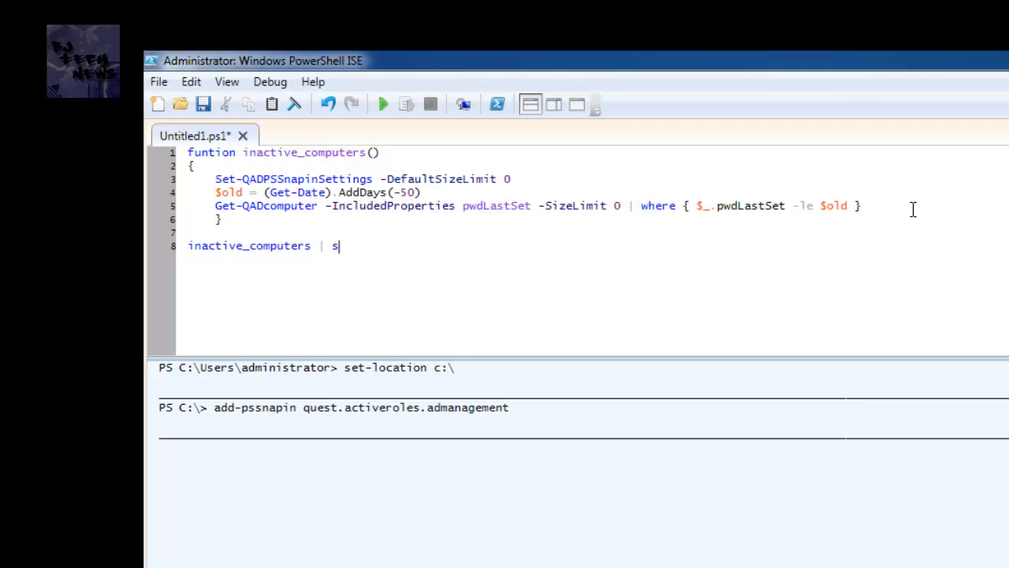
pyautogui.write('ort')
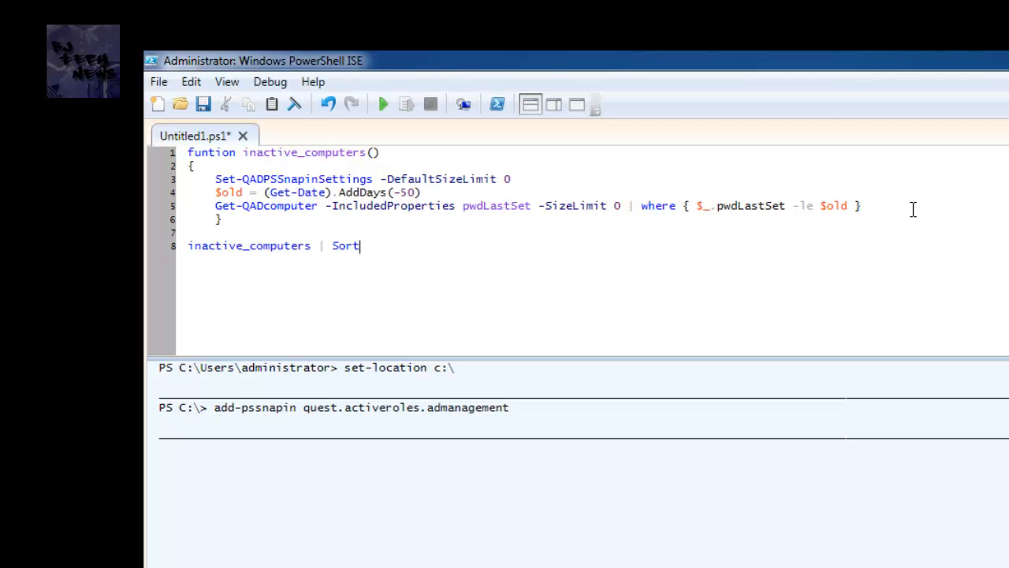
pyautogui.write('-')
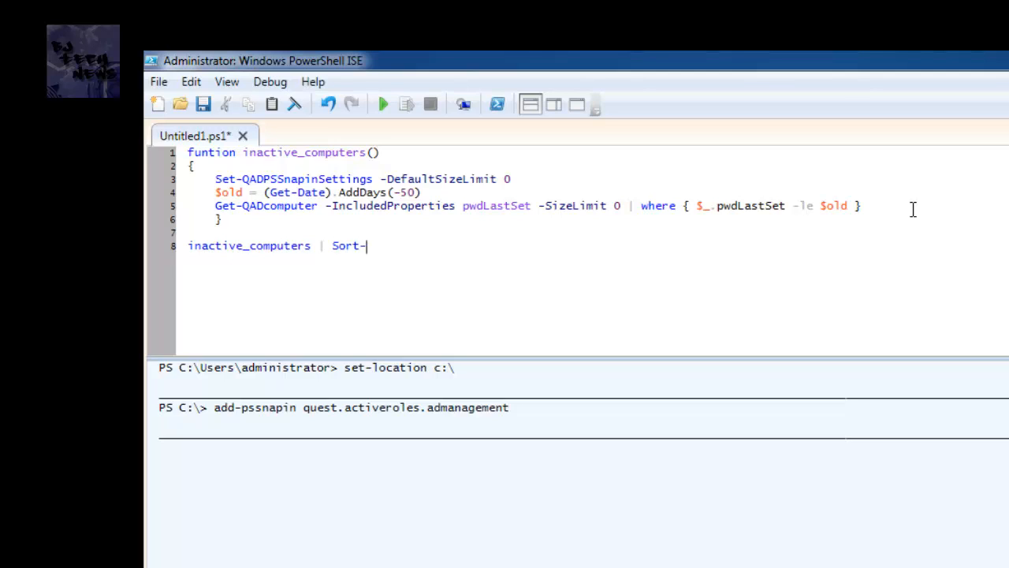
pyautogui.write('Object')
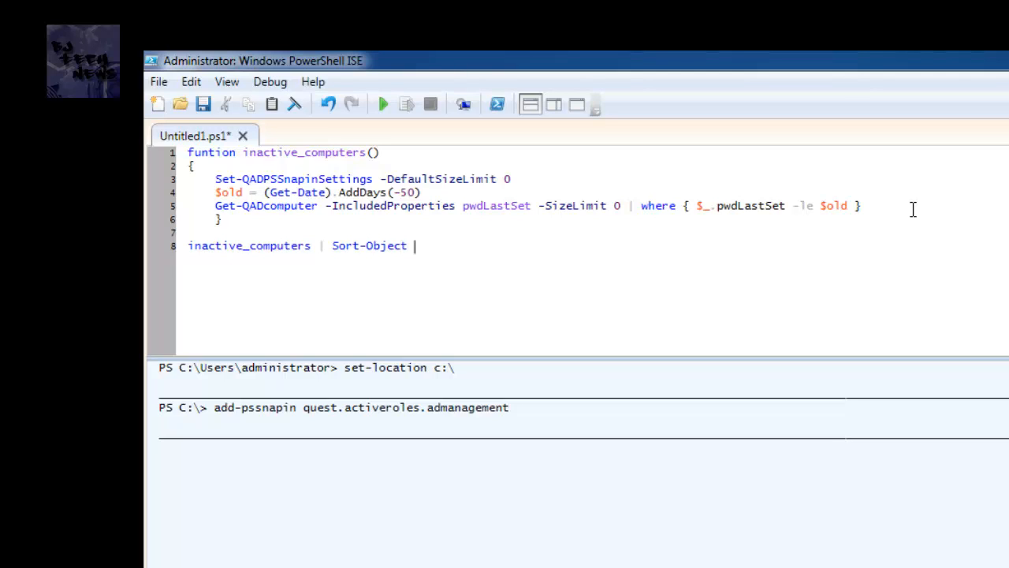
pyautogui.write('-')
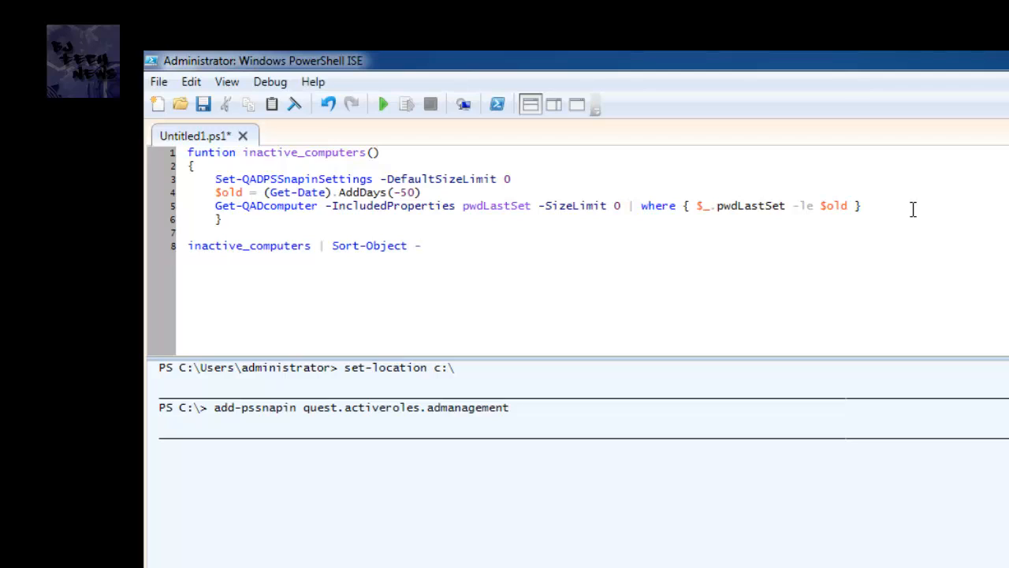
pyautogui.write('pro')
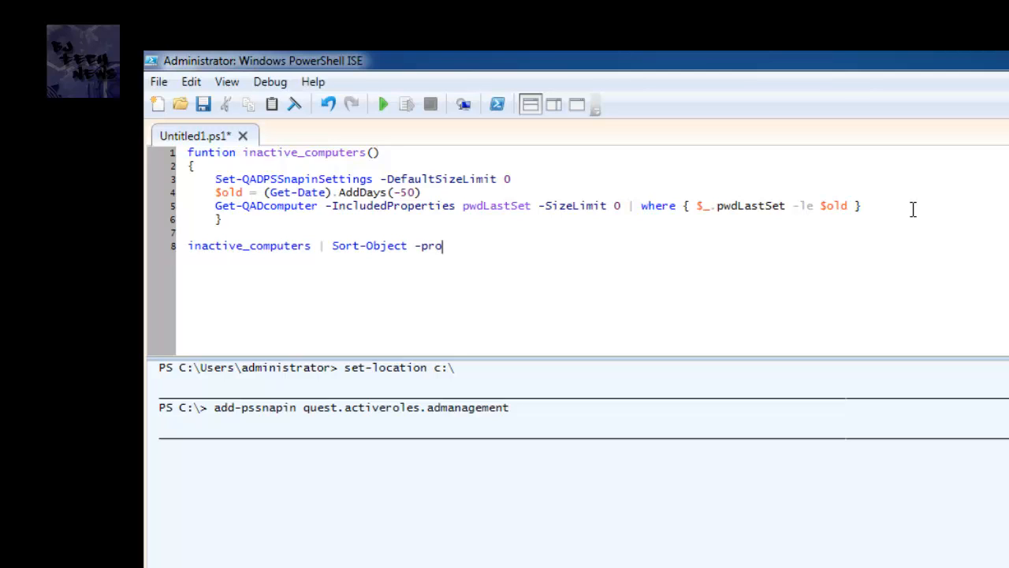
pyautogui.write("perty '")
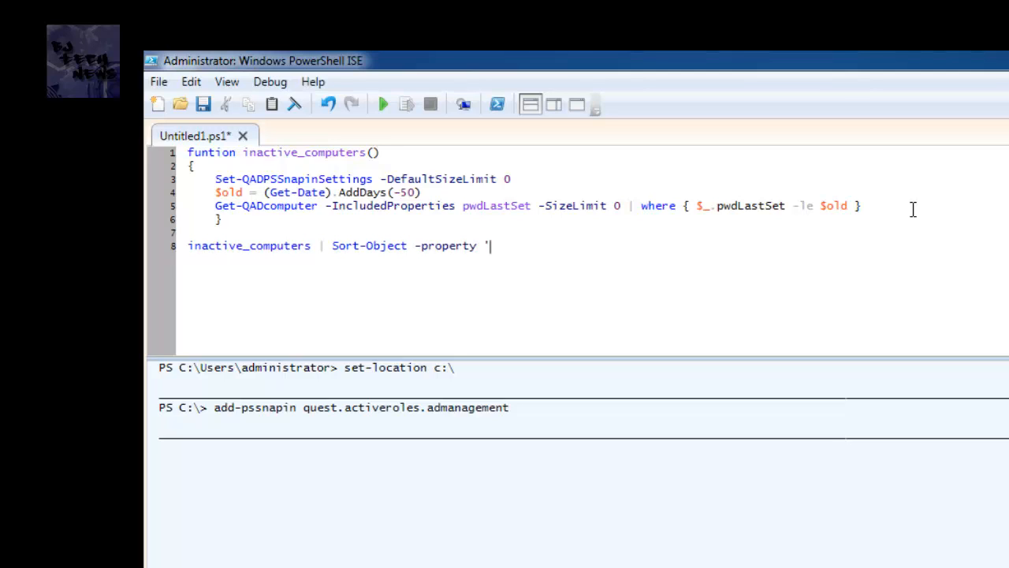
pyautogui.write('Name"')
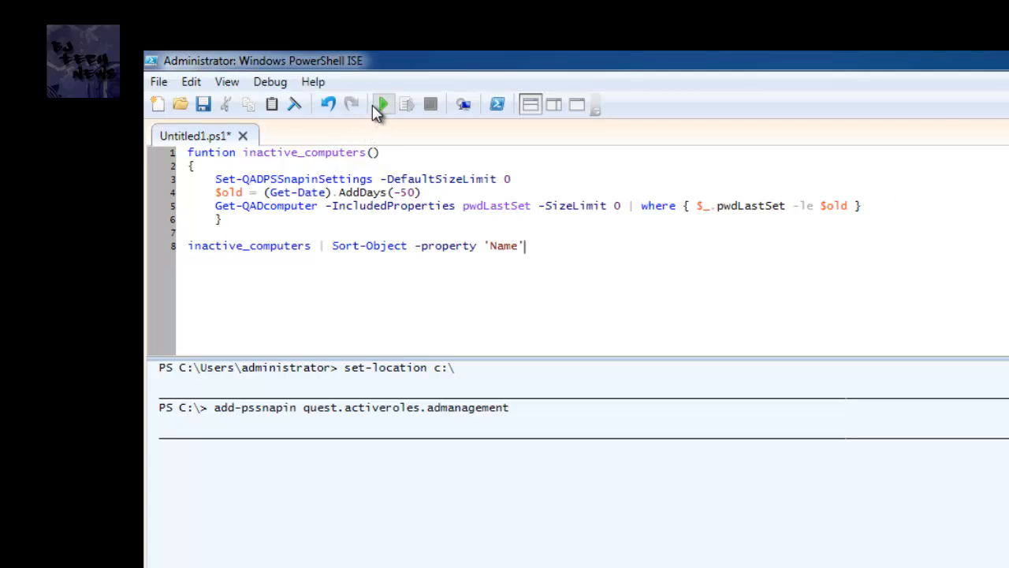
# Run the script, which fails with "An expression was expected after '('"
pyautogui.click(383, 103)
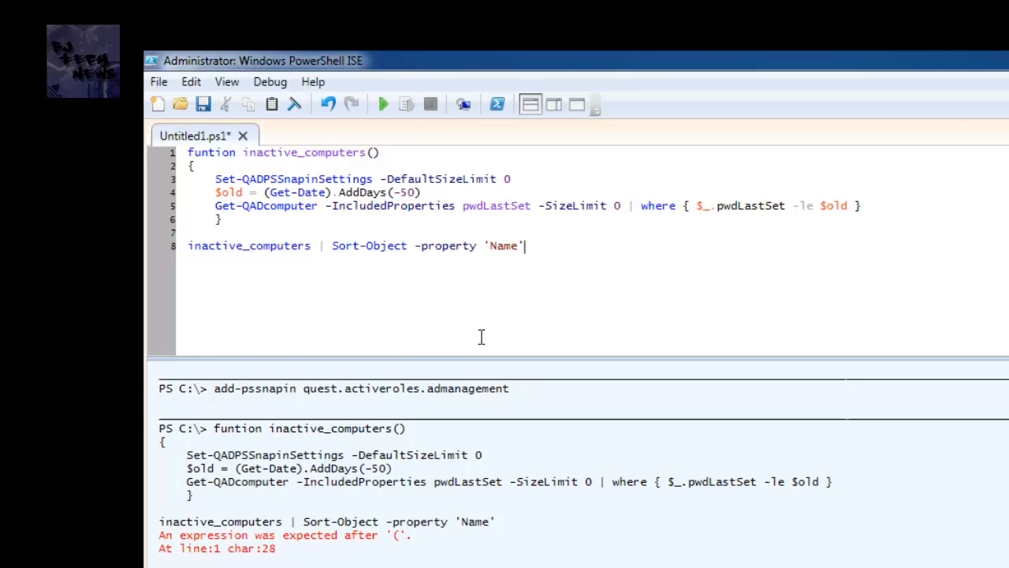
pyautogui.moveTo(554, 245)
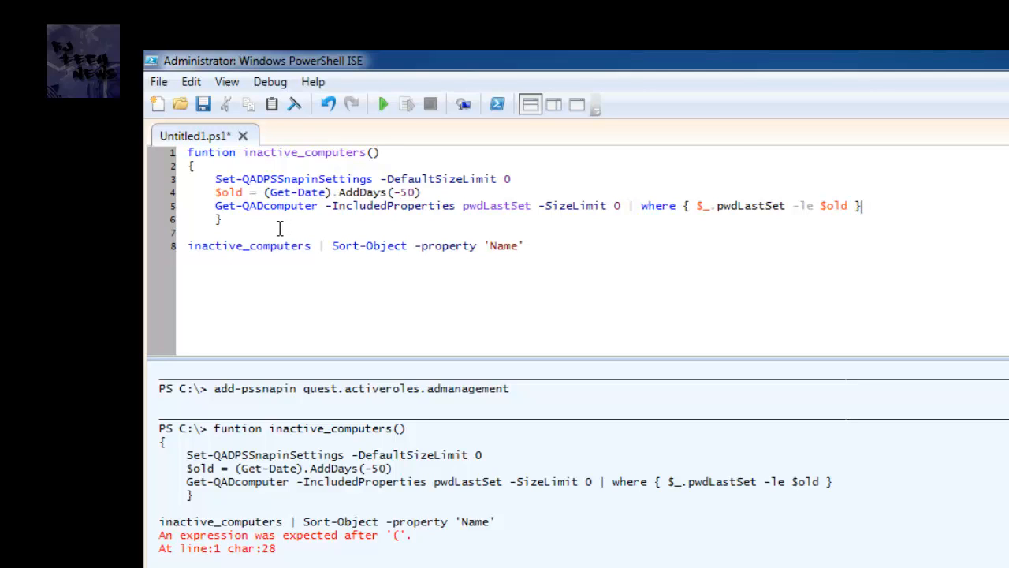
pyautogui.moveTo(385, 160)
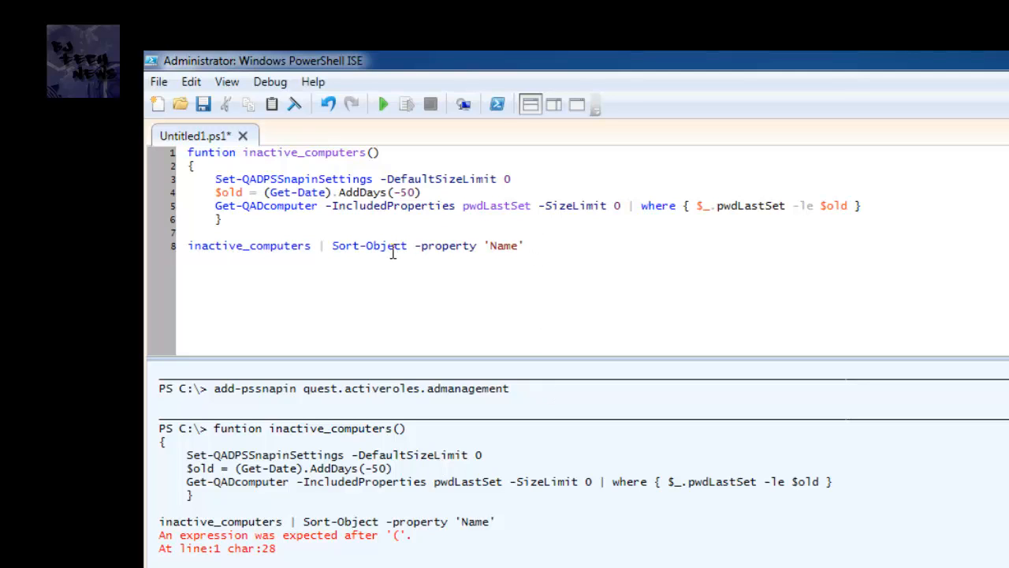
pyautogui.moveTo(392, 245)
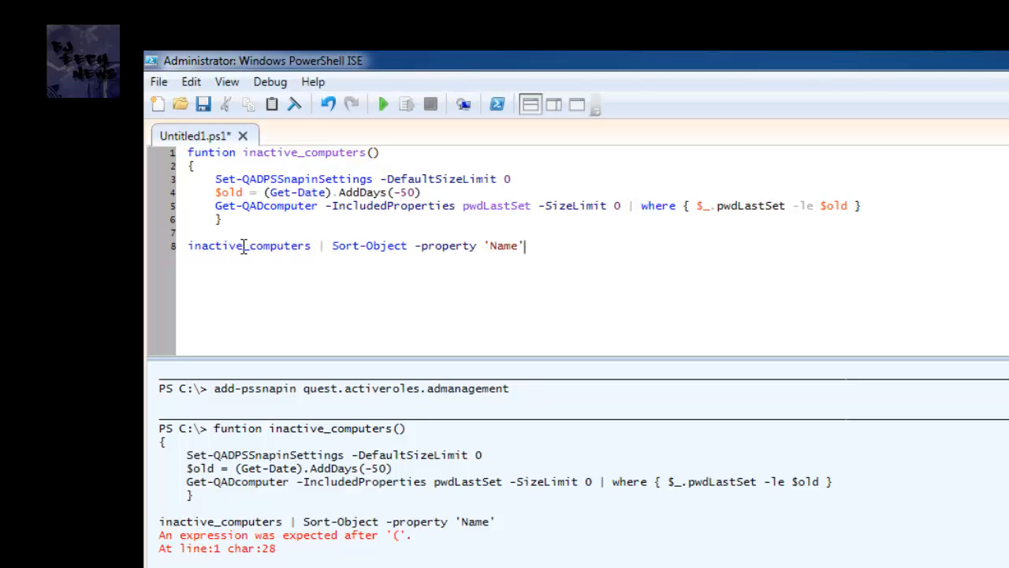
pyautogui.moveTo(285, 259)
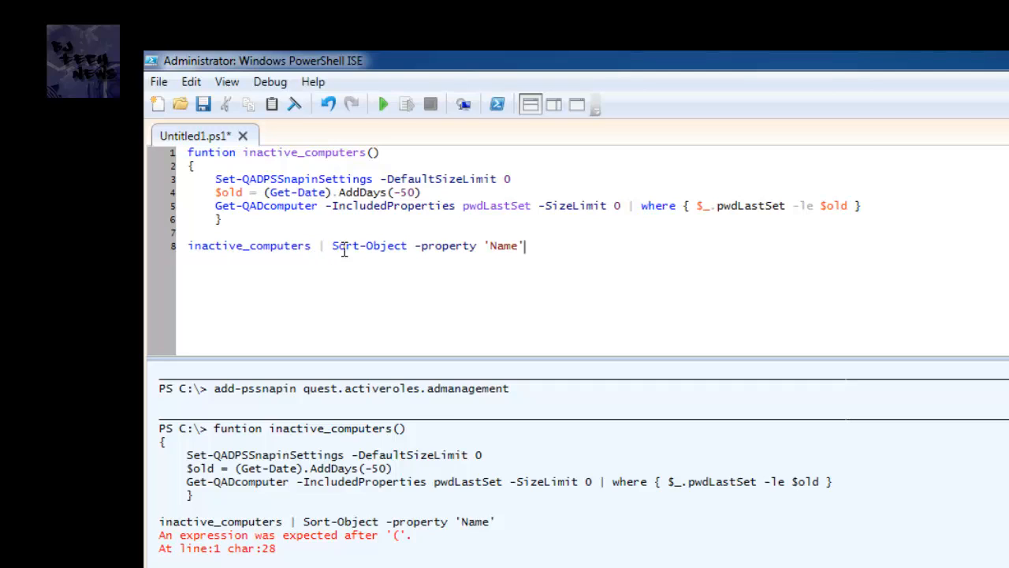
pyautogui.moveTo(360, 261)
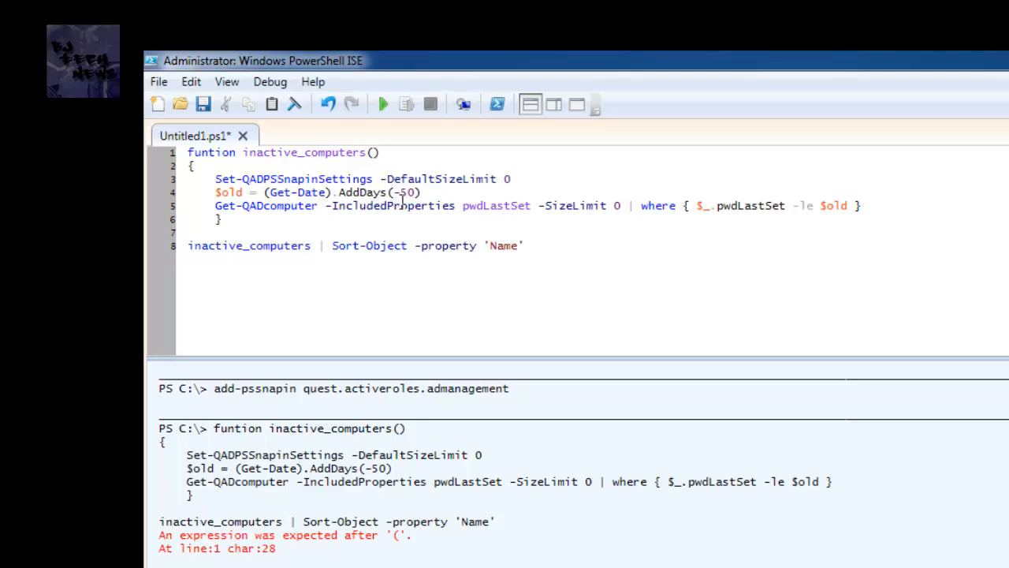
pyautogui.moveTo(402, 230)
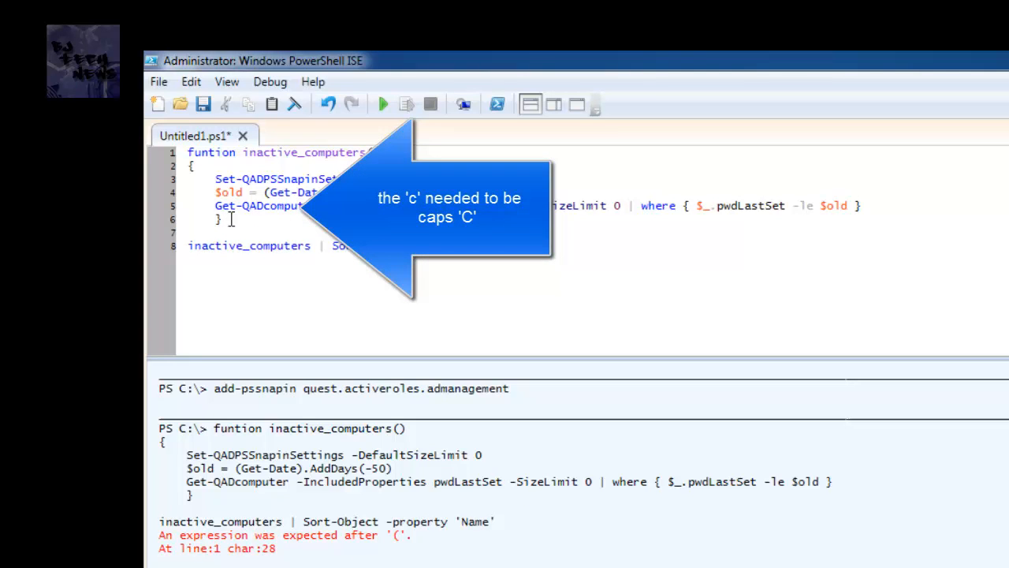
# Capitalise Get-QADComputer and select the misspelled 'funtion' keyword on line 1
pyautogui.write('C')
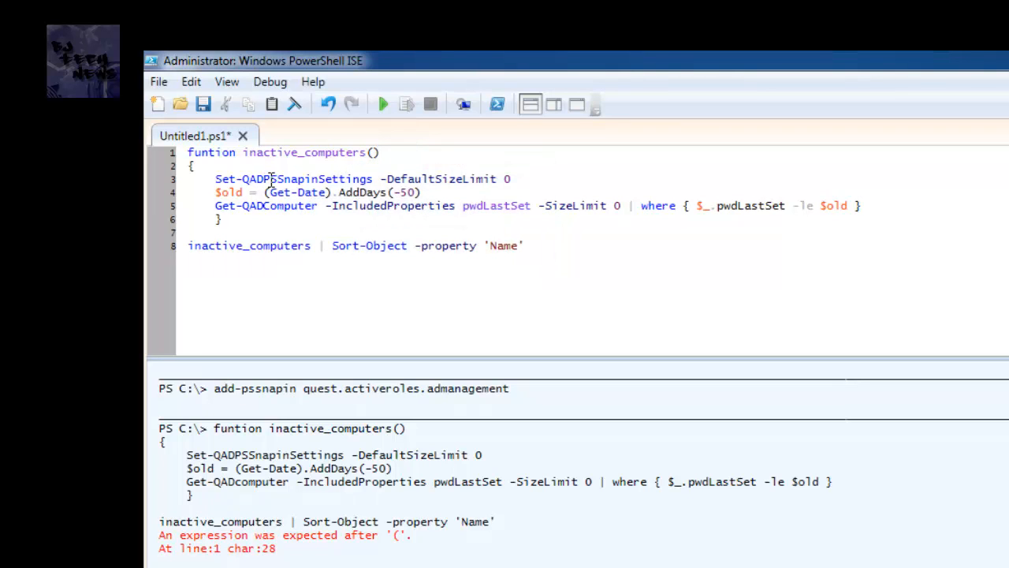
pyautogui.moveTo(277, 187)
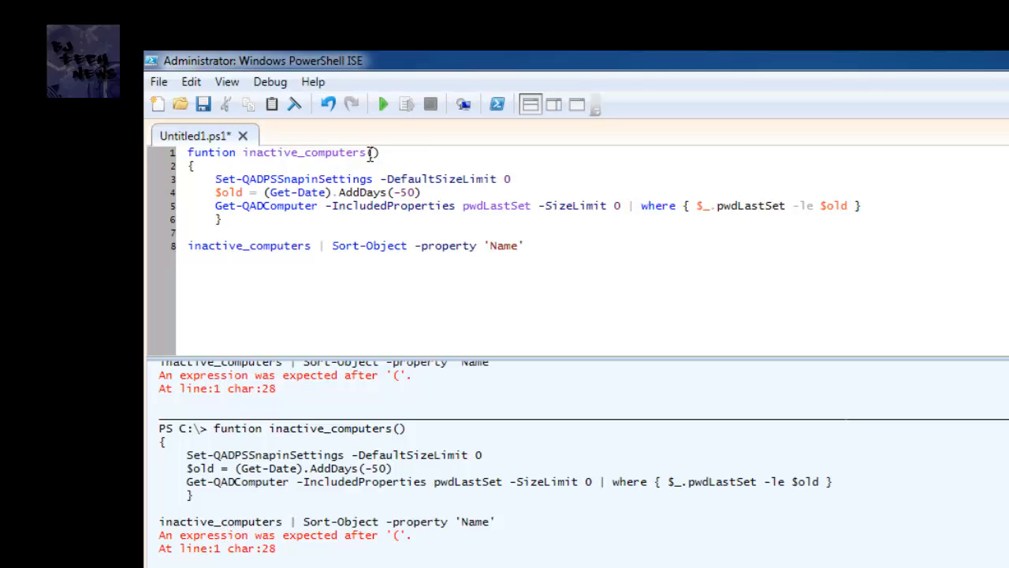
pyautogui.doubleClick(303, 152)
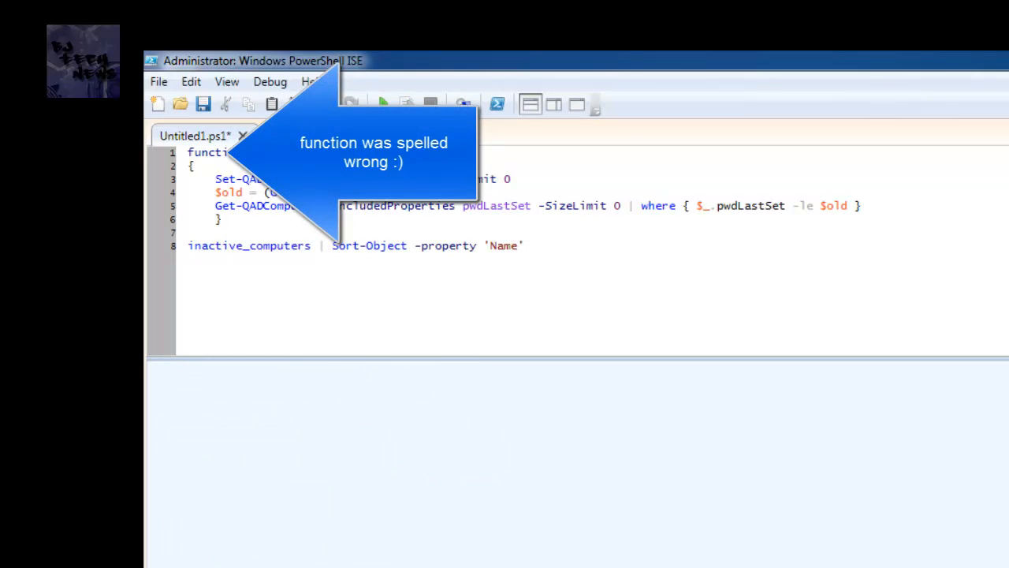
# Rerun the corrected script before checking the Disabled servers OU in Active Directory
pyautogui.click(382, 103)
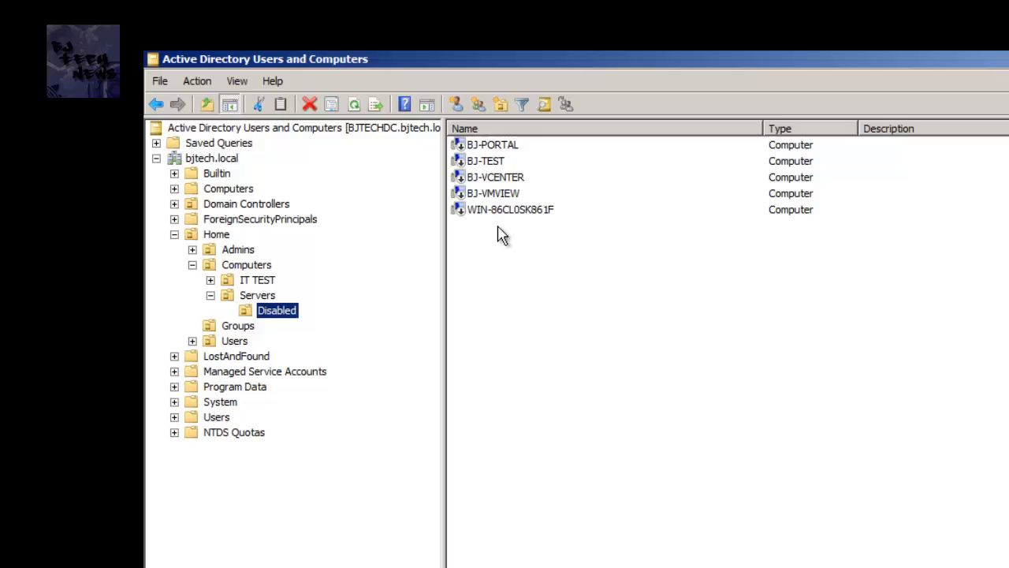
pyautogui.moveTo(512, 204)
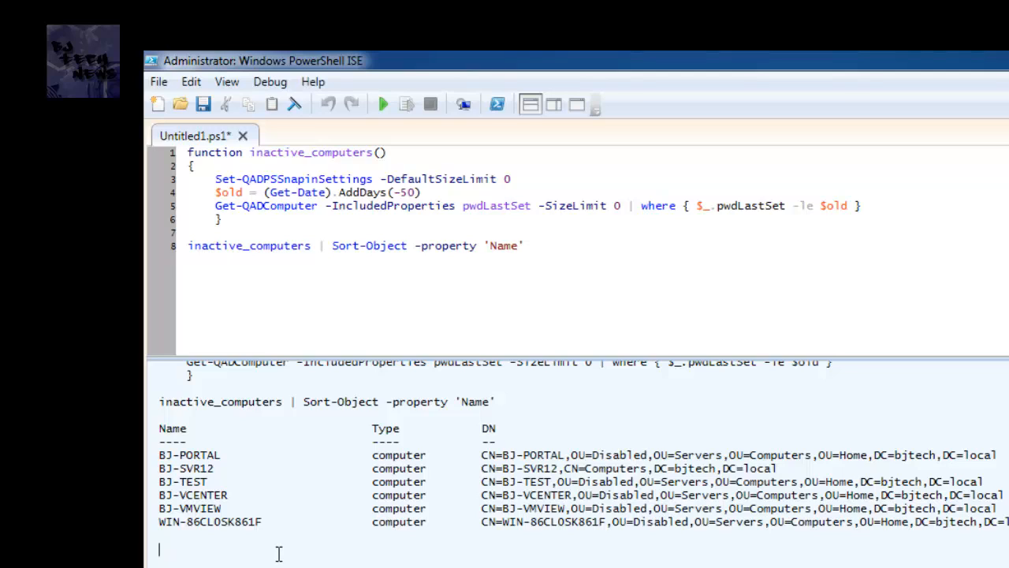
pyautogui.moveTo(552, 265)
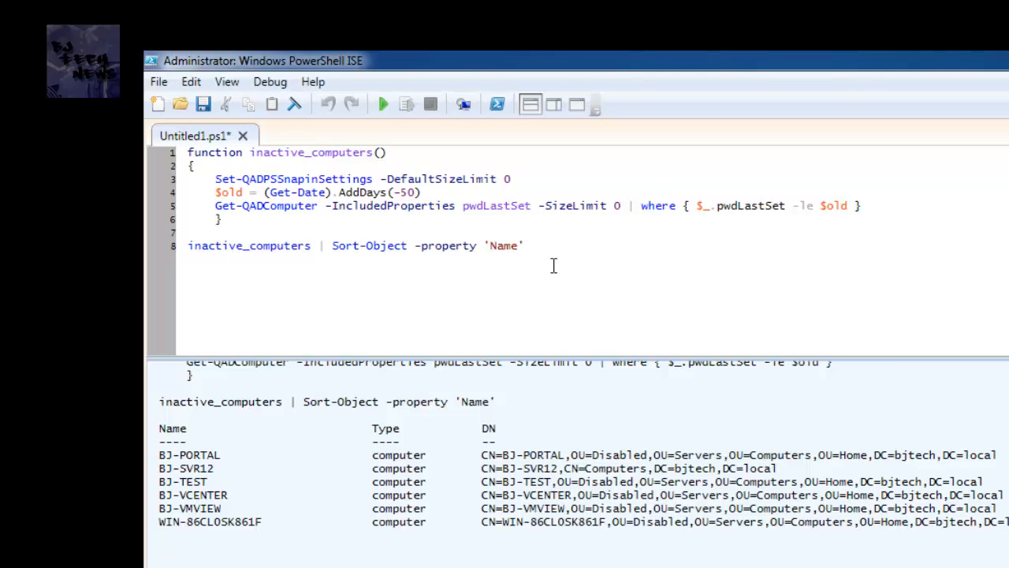